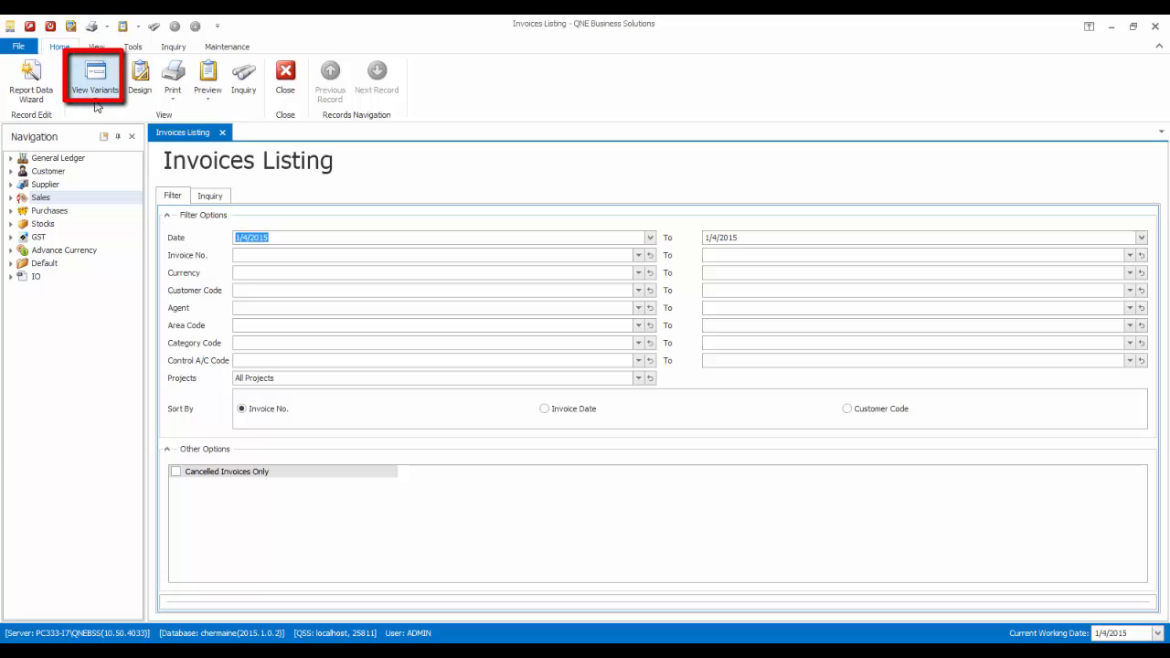
Step: Create a new view variant captioned 'Invoices Listing by Sales person, Category'
{"action": "left_click", "coordinate": [95, 82]}
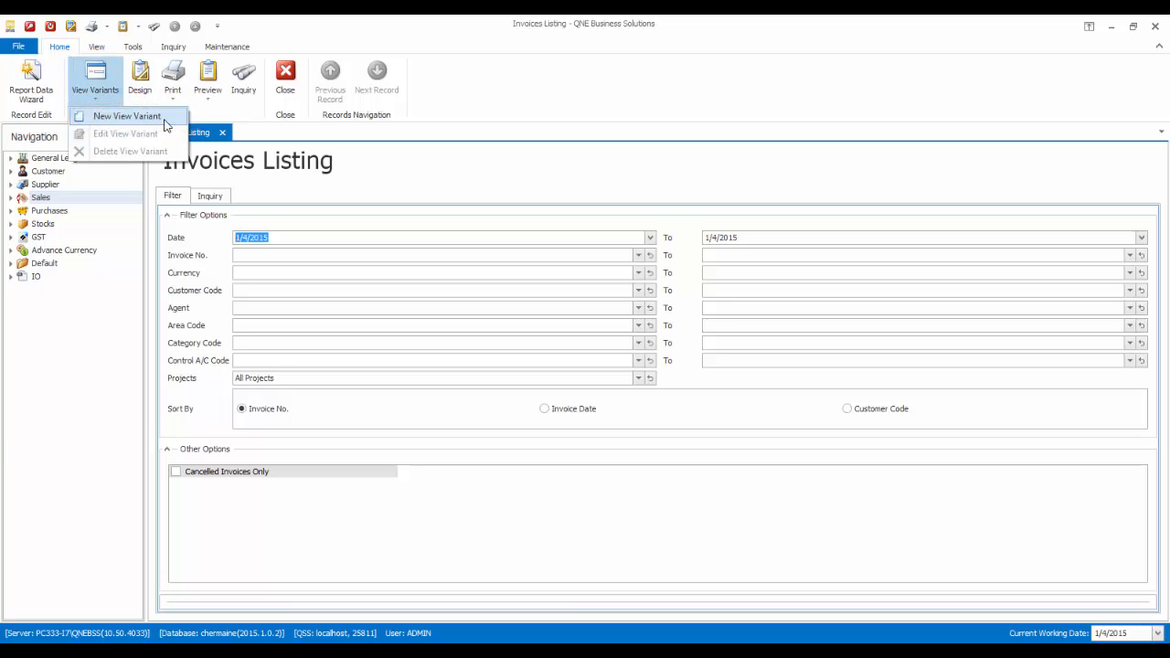
{"action": "left_click", "coordinate": [126, 117]}
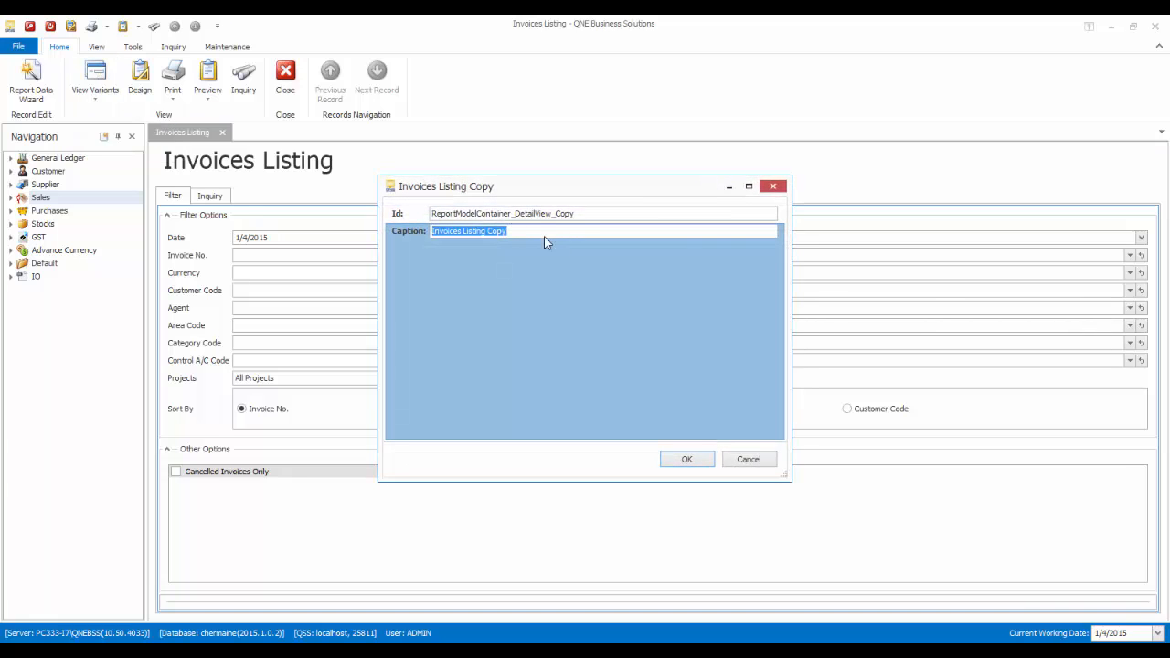
{"action": "double_click", "coordinate": [497, 230]}
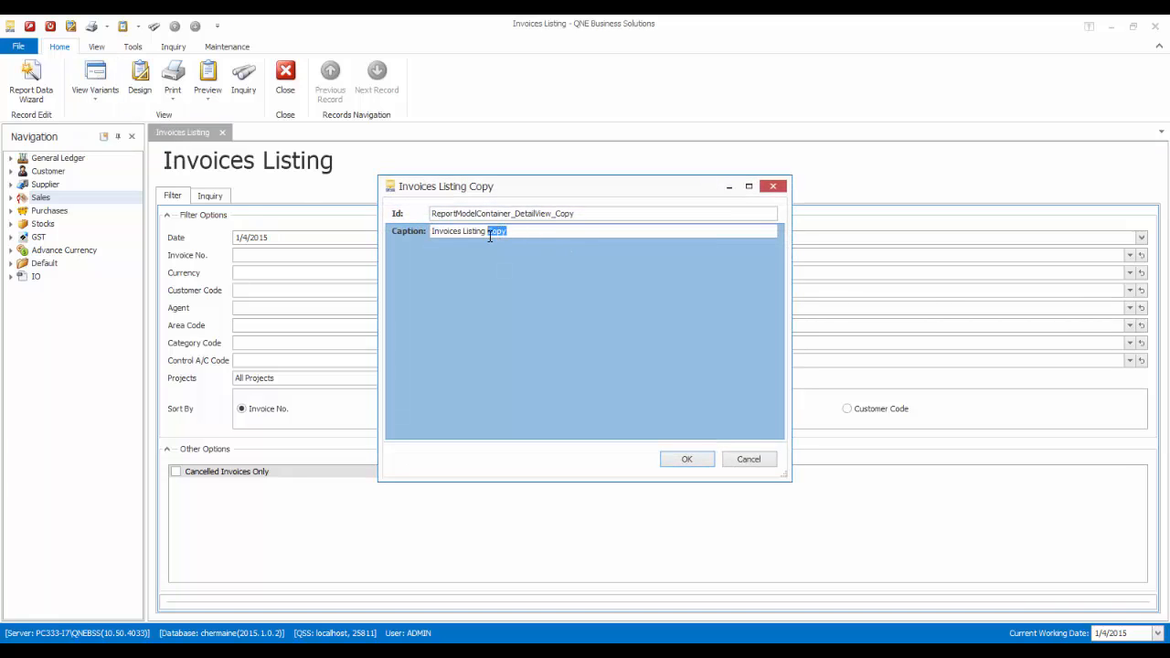
{"action": "type", "text": "by S"}
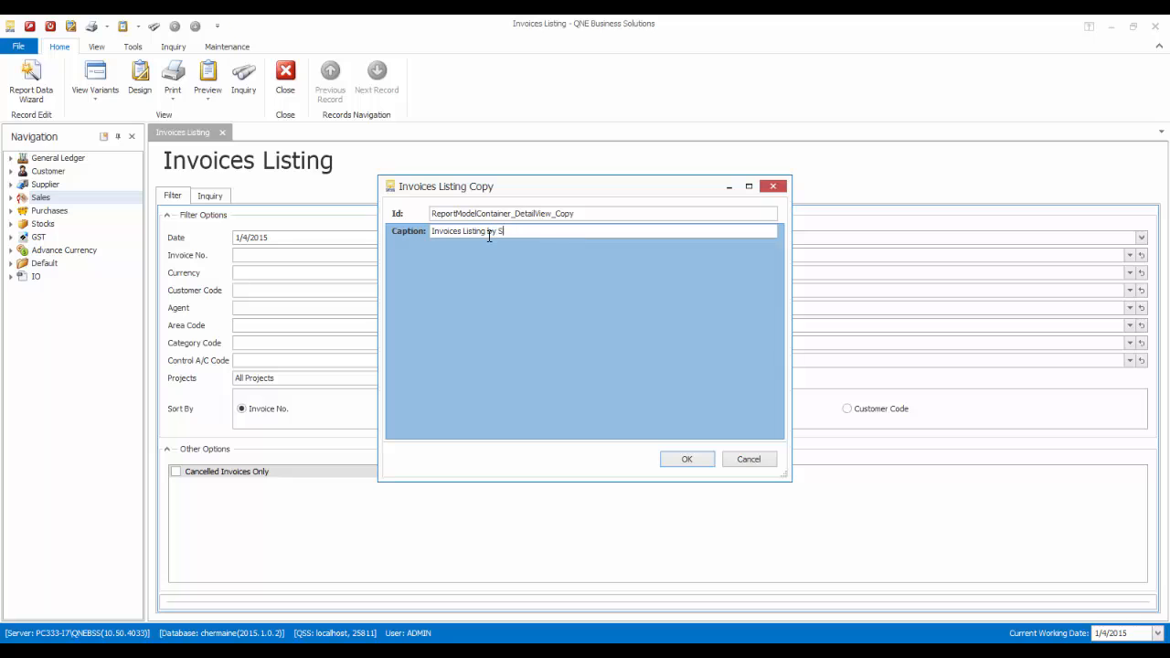
{"action": "type", "text": "ales per"}
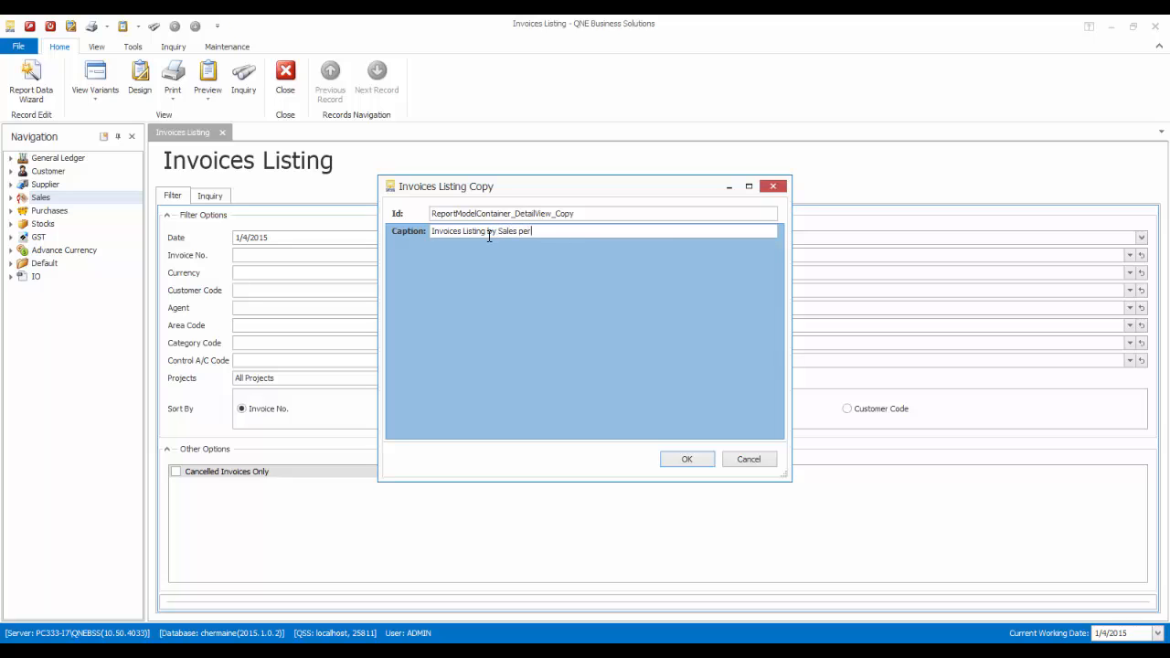
{"action": "type", "text": "son"}
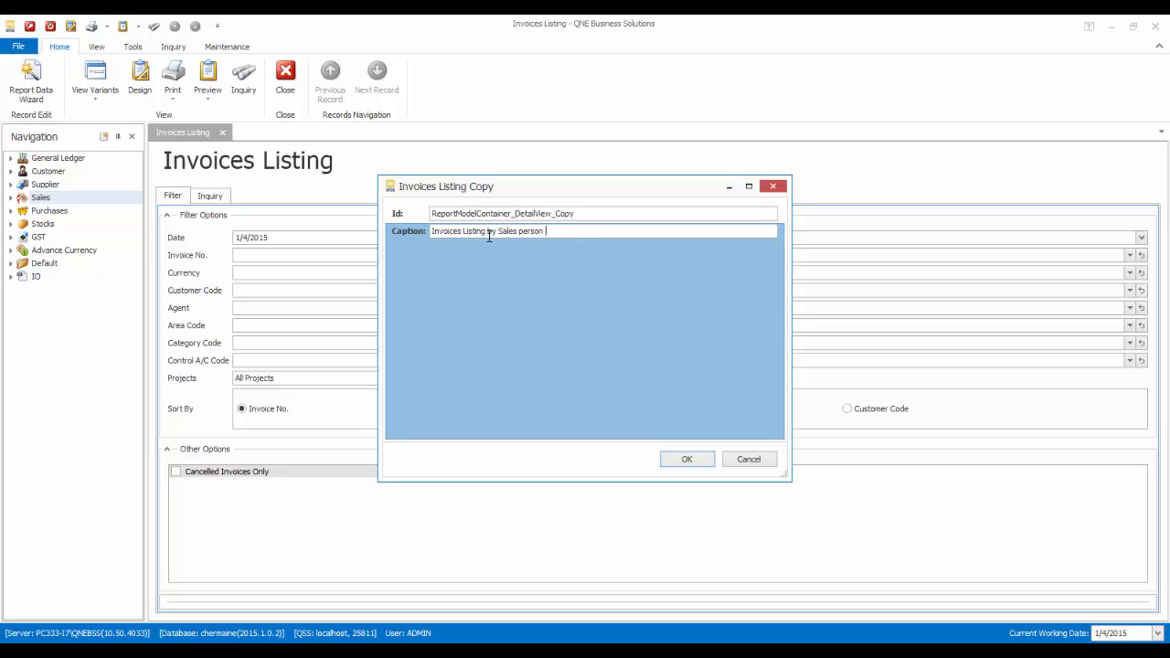
{"action": "type", "text": ", Category"}
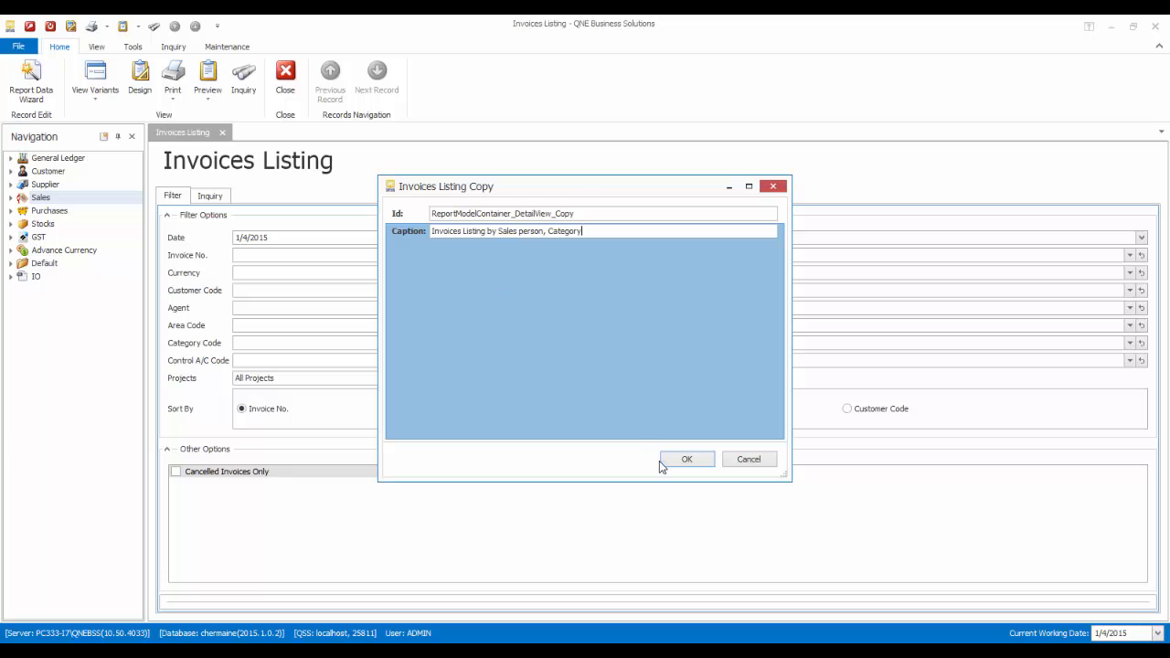
Step: Confirm the variant and list invoices from 1/1/2011 in the inquiry results
{"action": "left_click", "coordinate": [688, 459]}
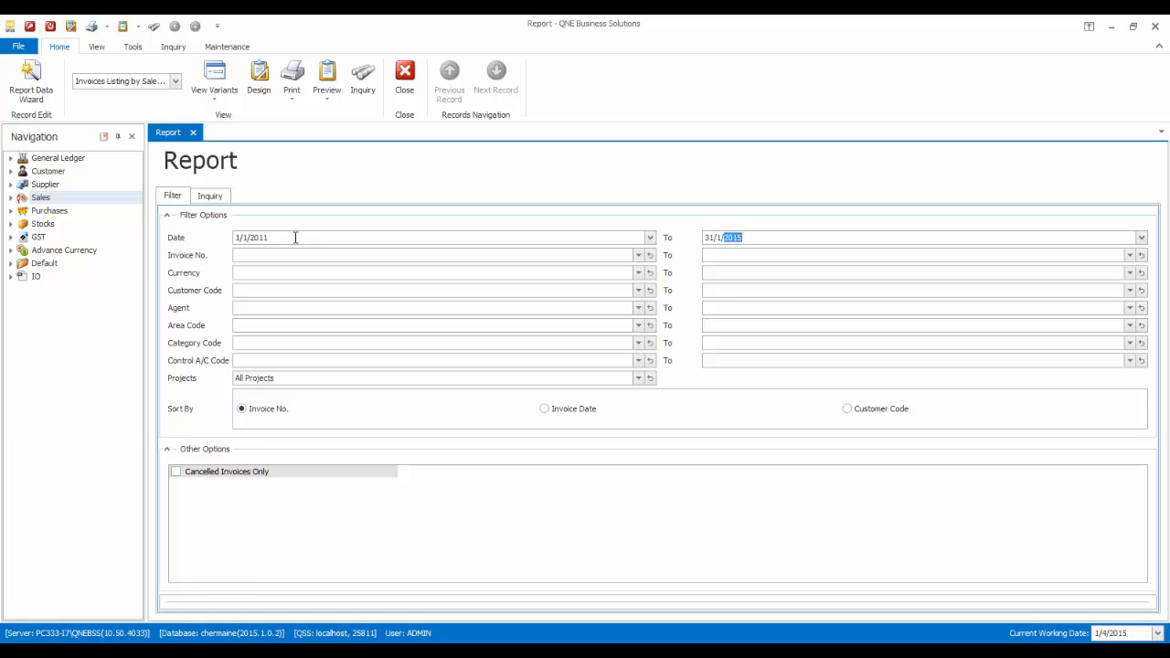
{"action": "type", "text": "2011"}
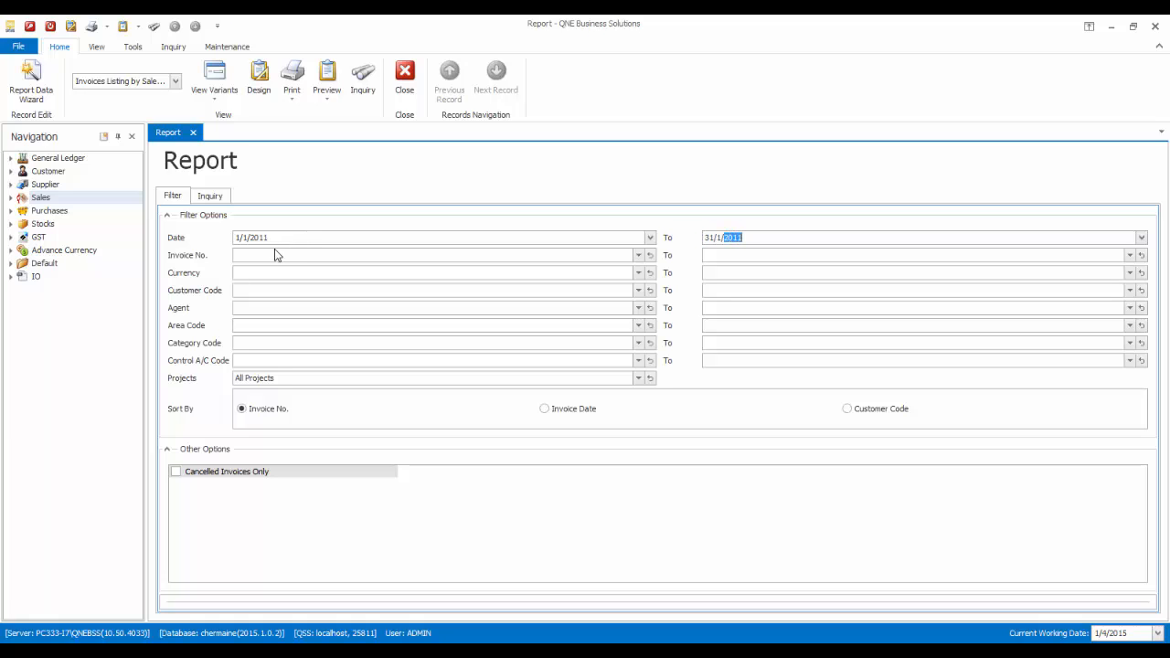
{"action": "left_click", "coordinate": [361, 76]}
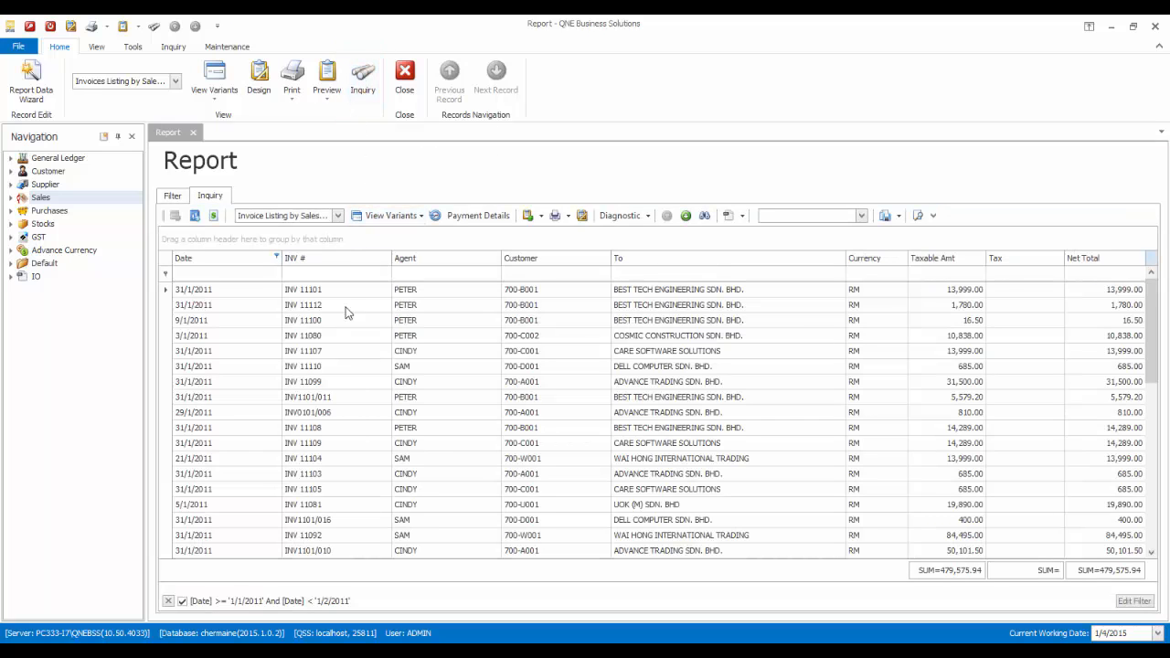
{"action": "mouse_move", "coordinate": [362, 282]}
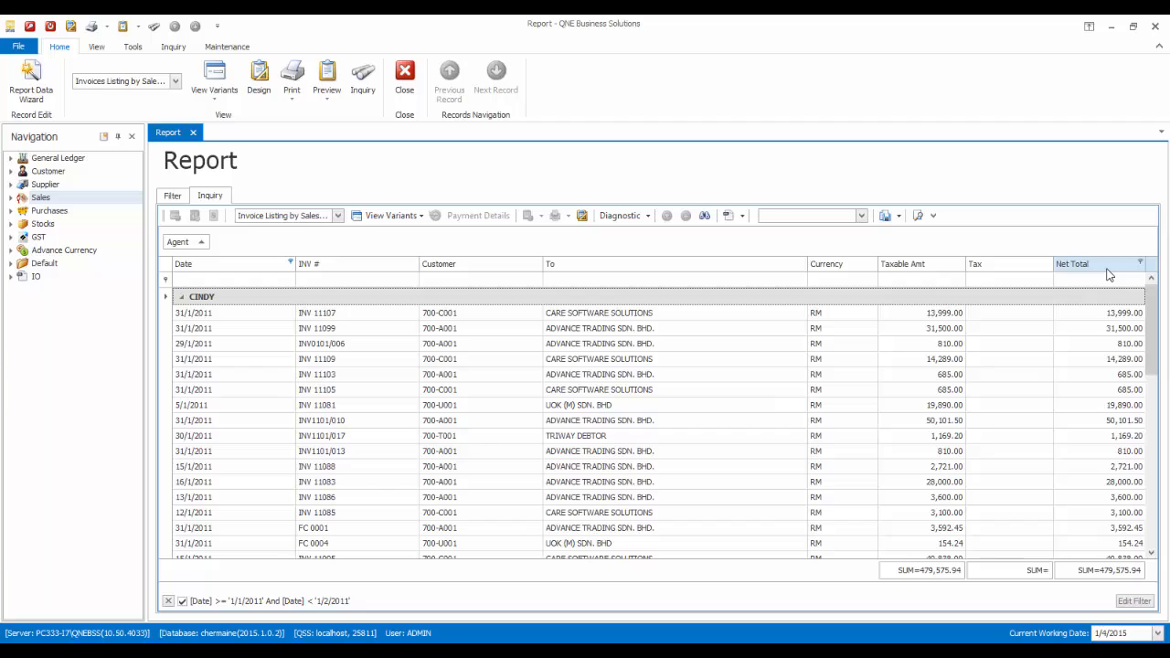
Step: Use the Column Chooser on the grid headers to browse the Agent and Project field groups for a Category column
{"action": "right_click", "coordinate": [1097, 263]}
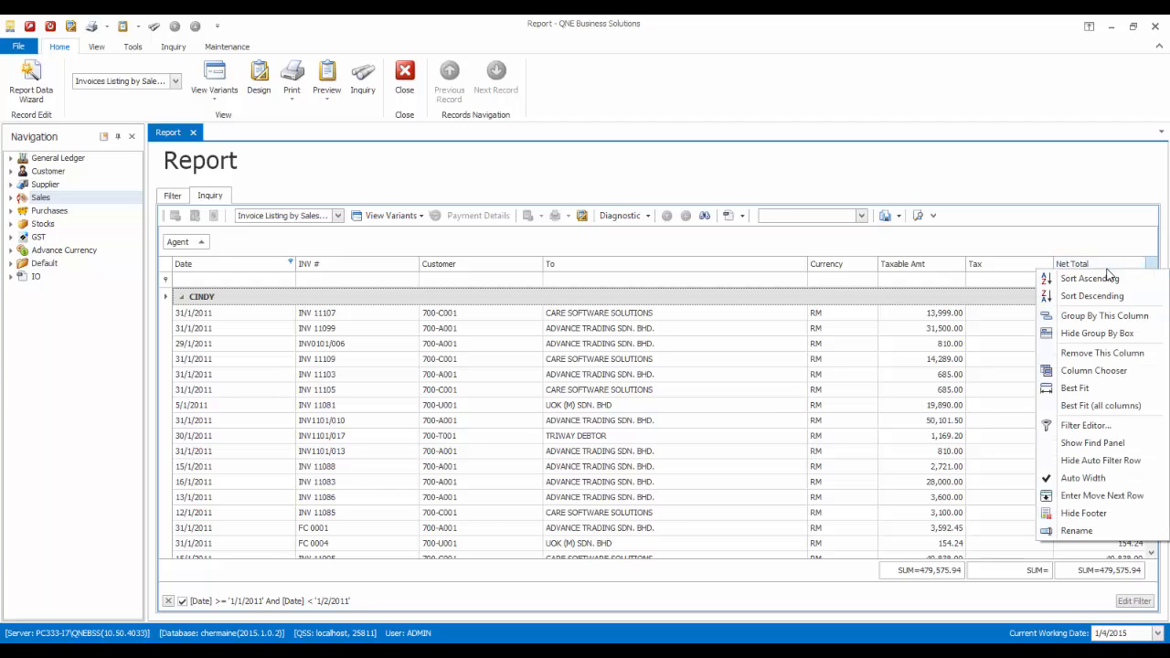
{"action": "mouse_move", "coordinate": [1093, 369]}
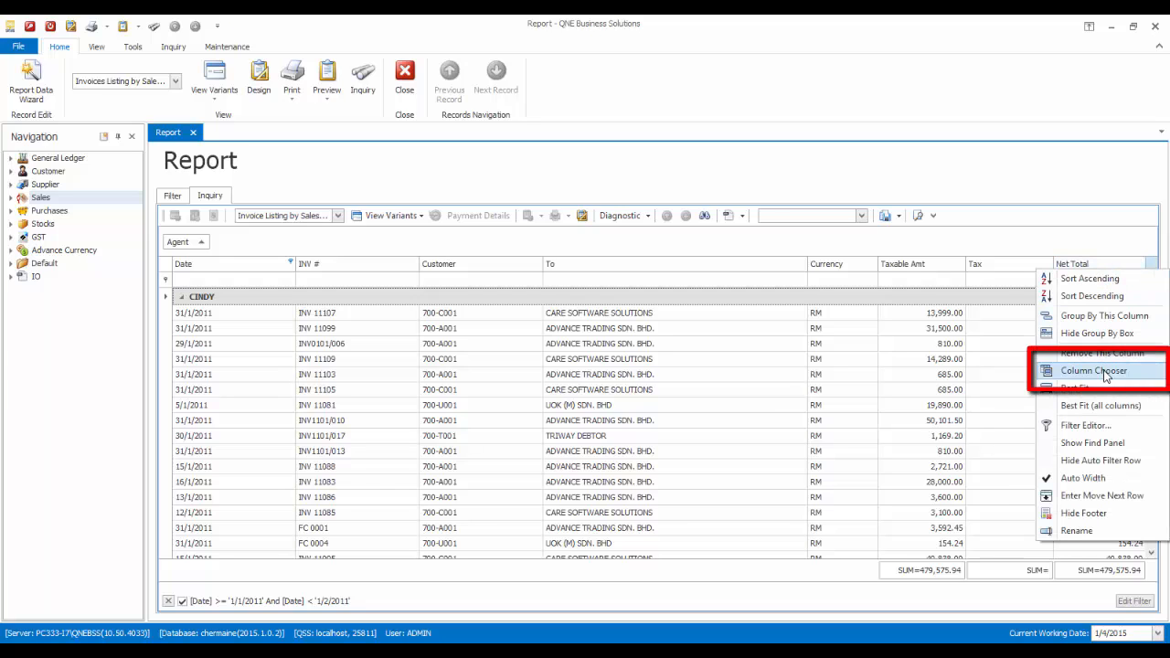
{"action": "left_click", "coordinate": [1093, 369]}
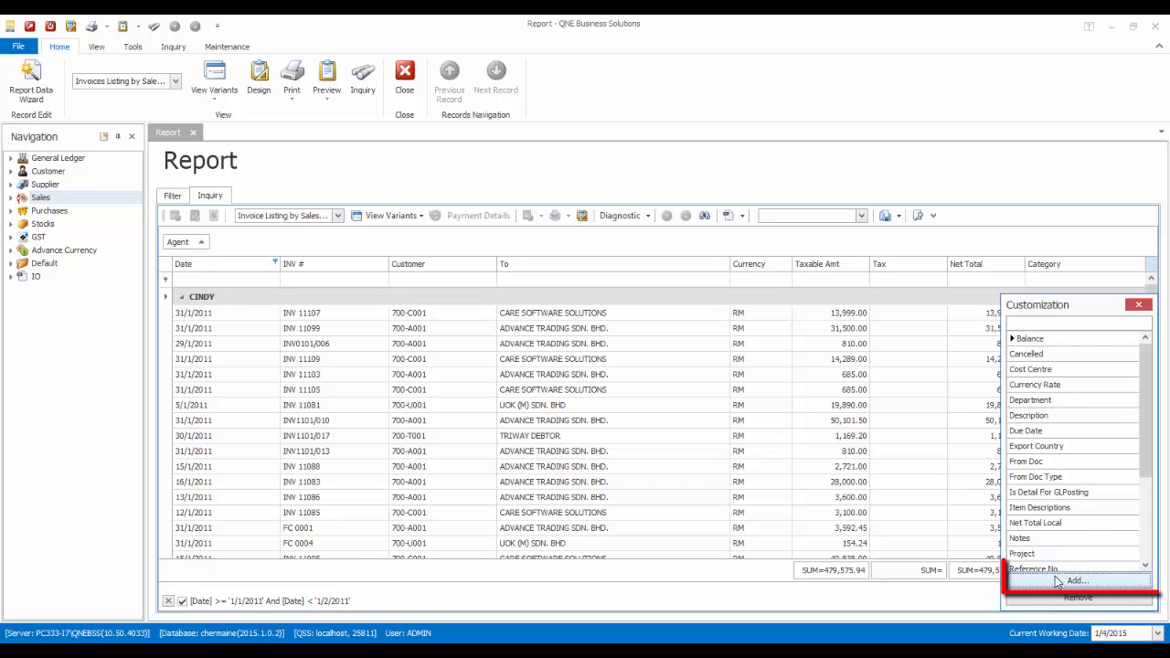
{"action": "left_click", "coordinate": [1077, 582]}
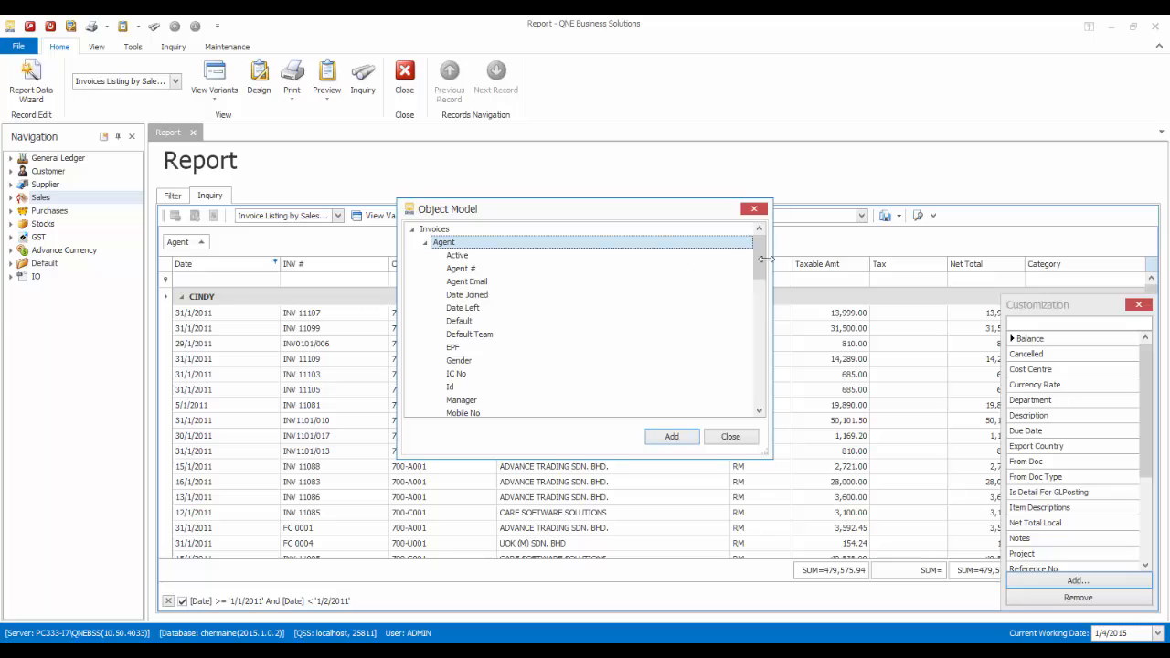
{"action": "left_click", "coordinate": [424, 241]}
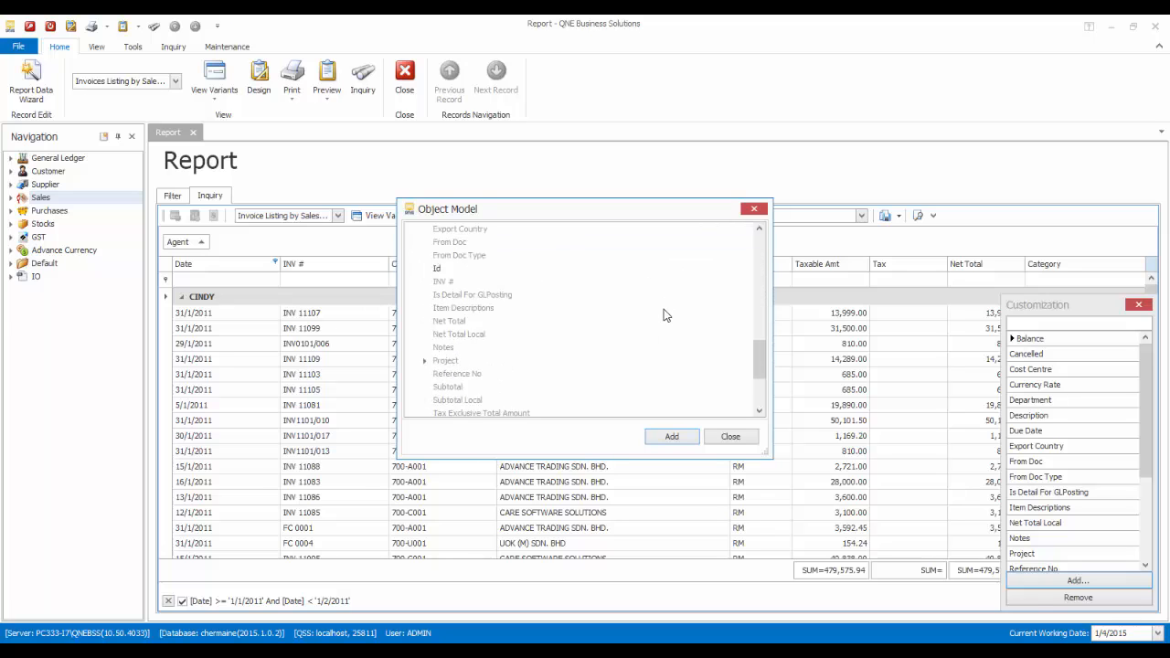
{"action": "left_click", "coordinate": [424, 360]}
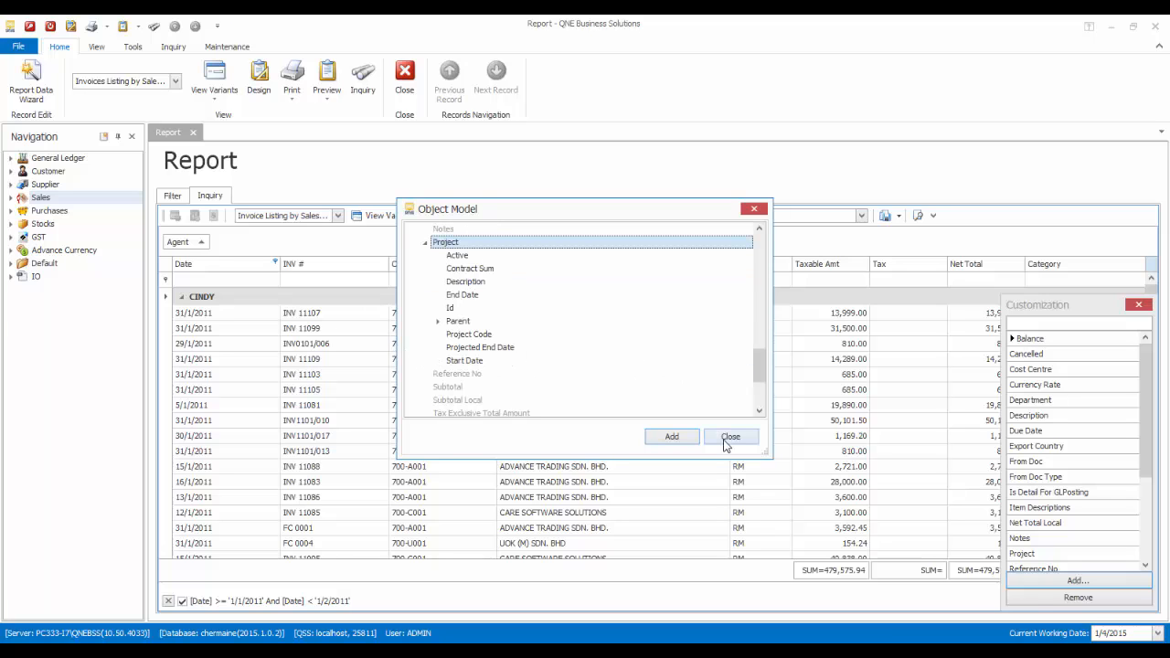
{"action": "left_click", "coordinate": [731, 435]}
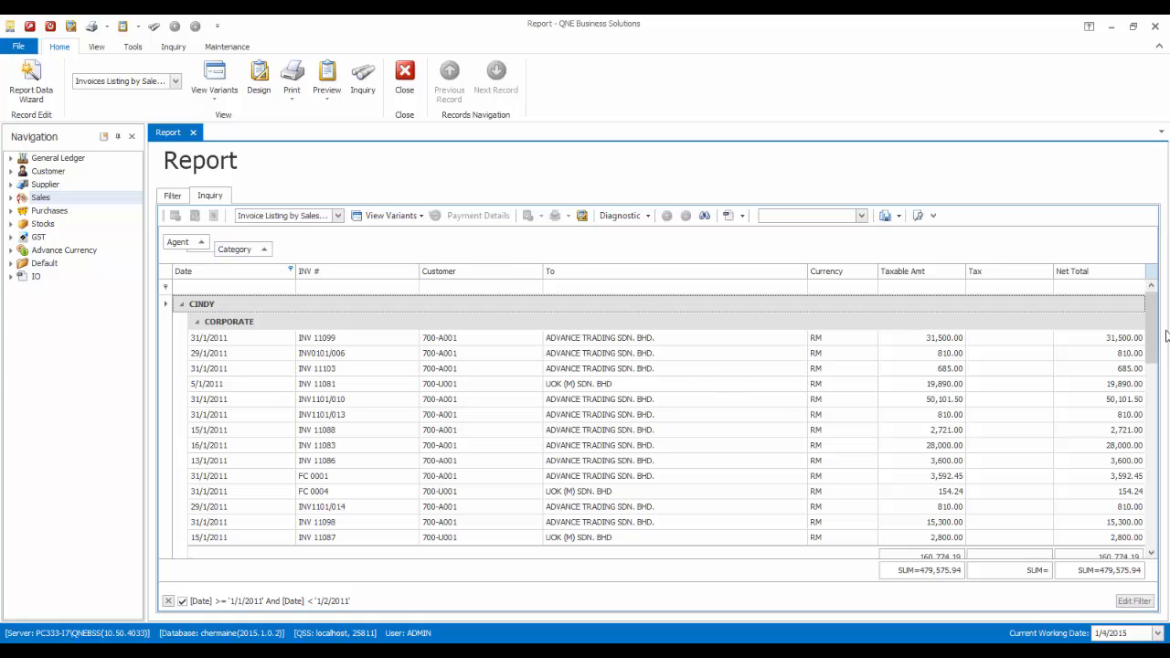
Step: Scroll through the category subtotals nested under each agent down to SAM
{"action": "scroll", "scroll_direction": "down", "scroll_amount": 3}
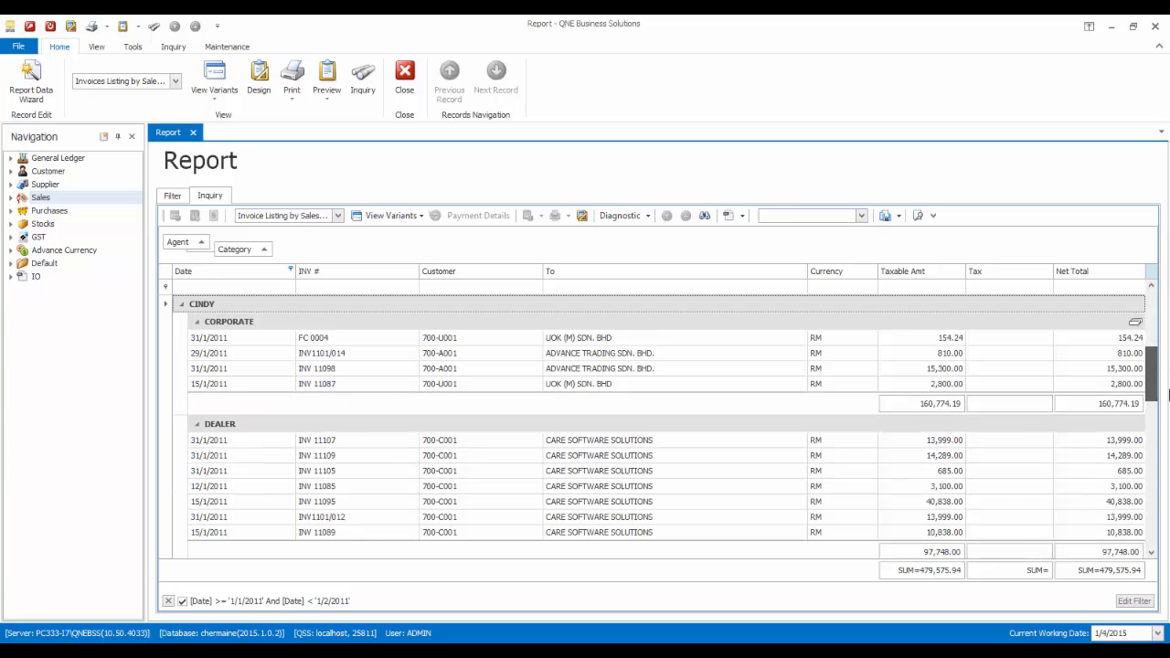
{"action": "scroll", "scroll_direction": "down", "scroll_amount": 3}
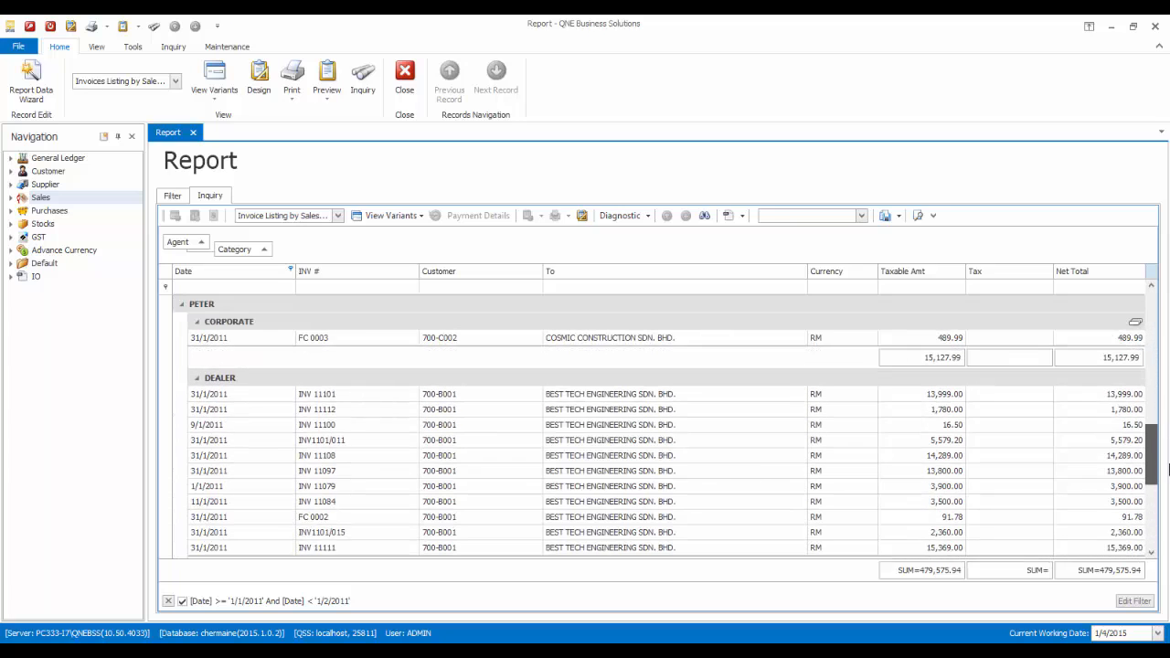
{"action": "scroll", "scroll_direction": "down", "scroll_amount": 3}
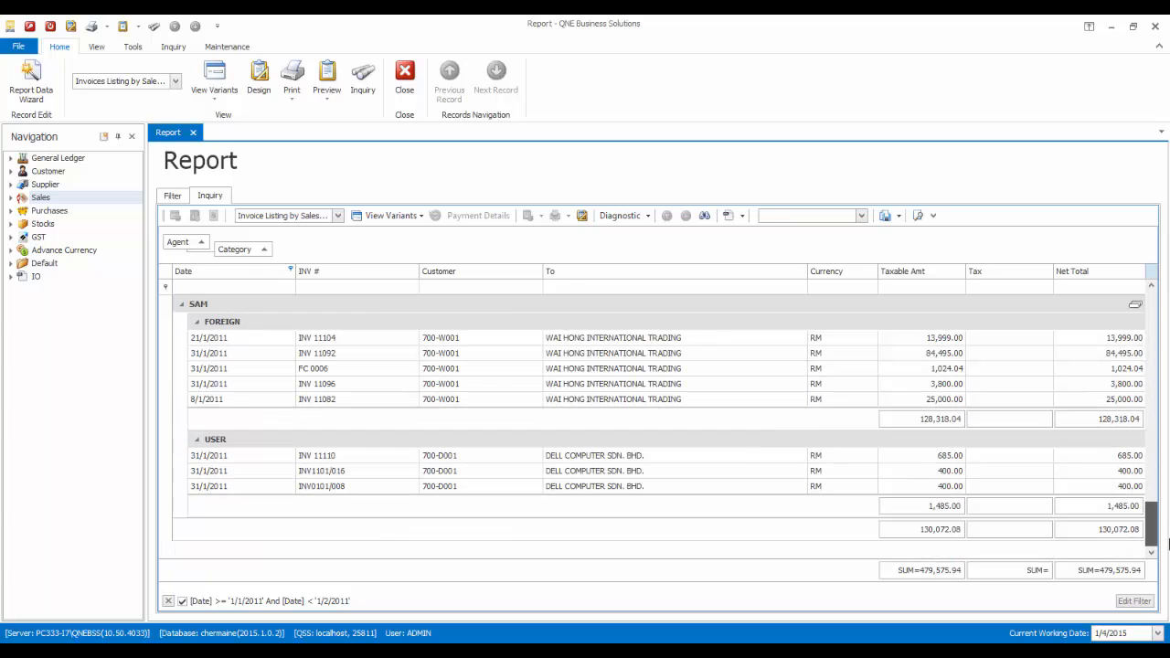
Step: Export the grouped listing to the desktop as HTML named 'Invoice Listing by Sales Person by Category 01012011'
{"action": "left_click", "coordinate": [885, 215]}
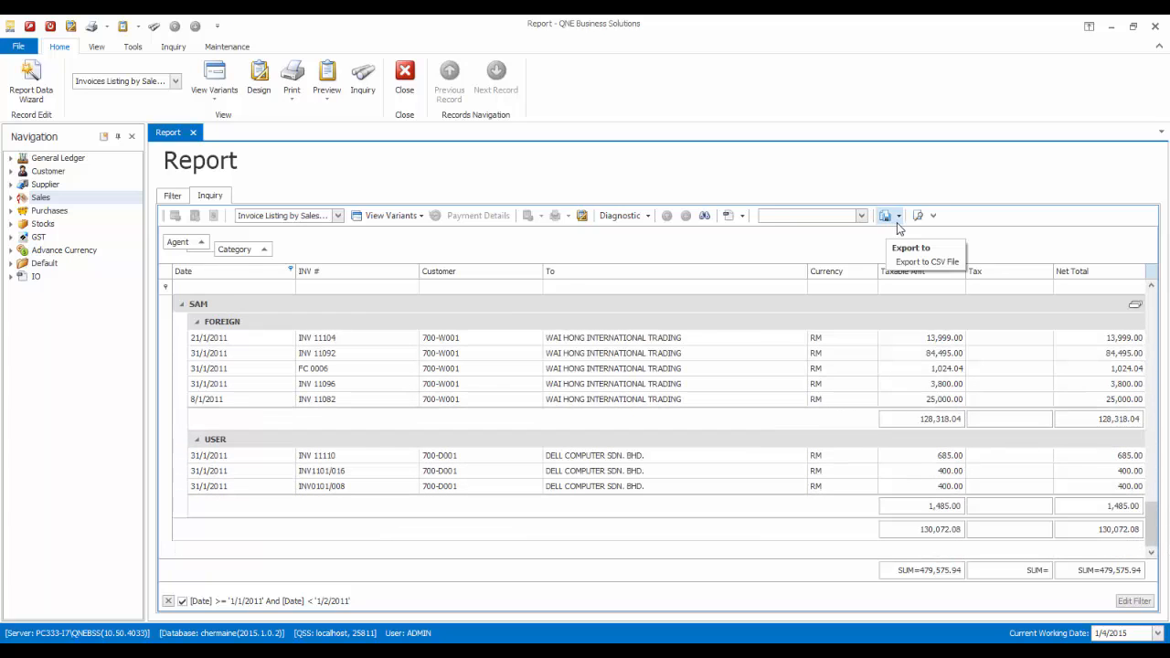
{"action": "left_click", "coordinate": [899, 216]}
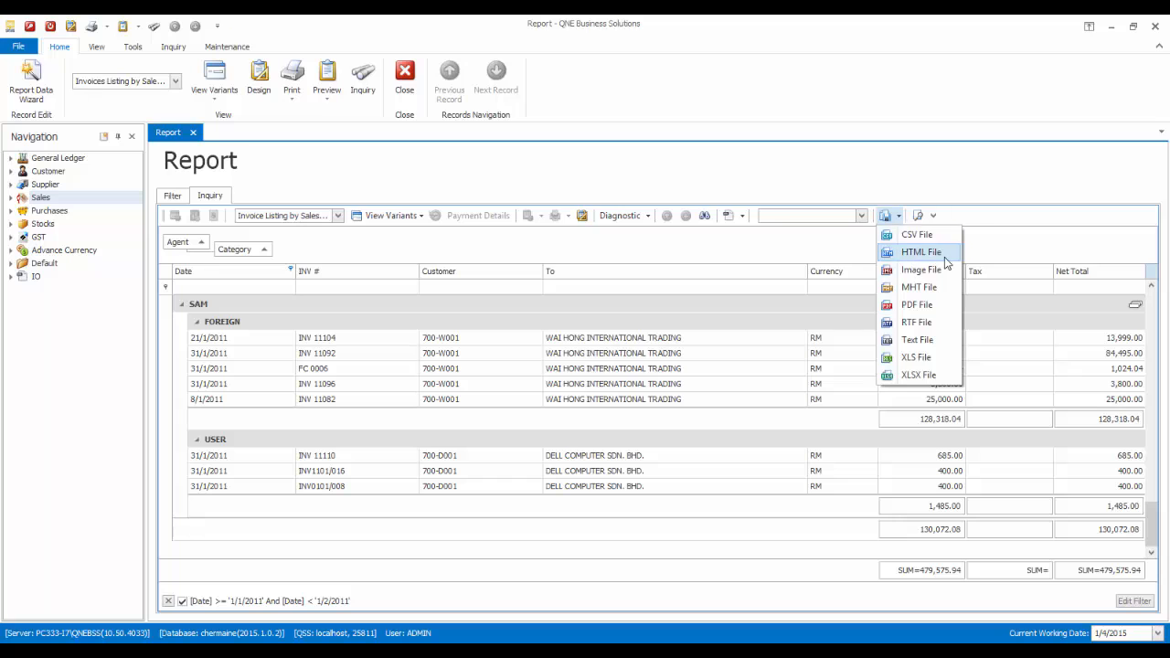
{"action": "left_click", "coordinate": [921, 252]}
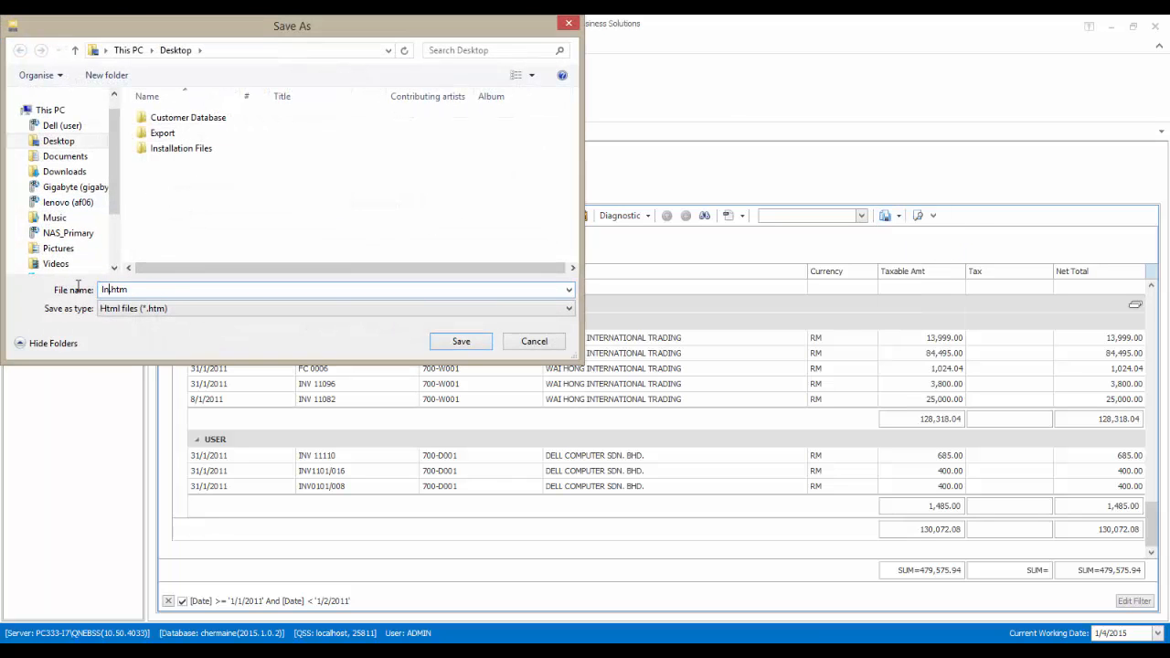
{"action": "type", "text": "Invoice Listing by C"}
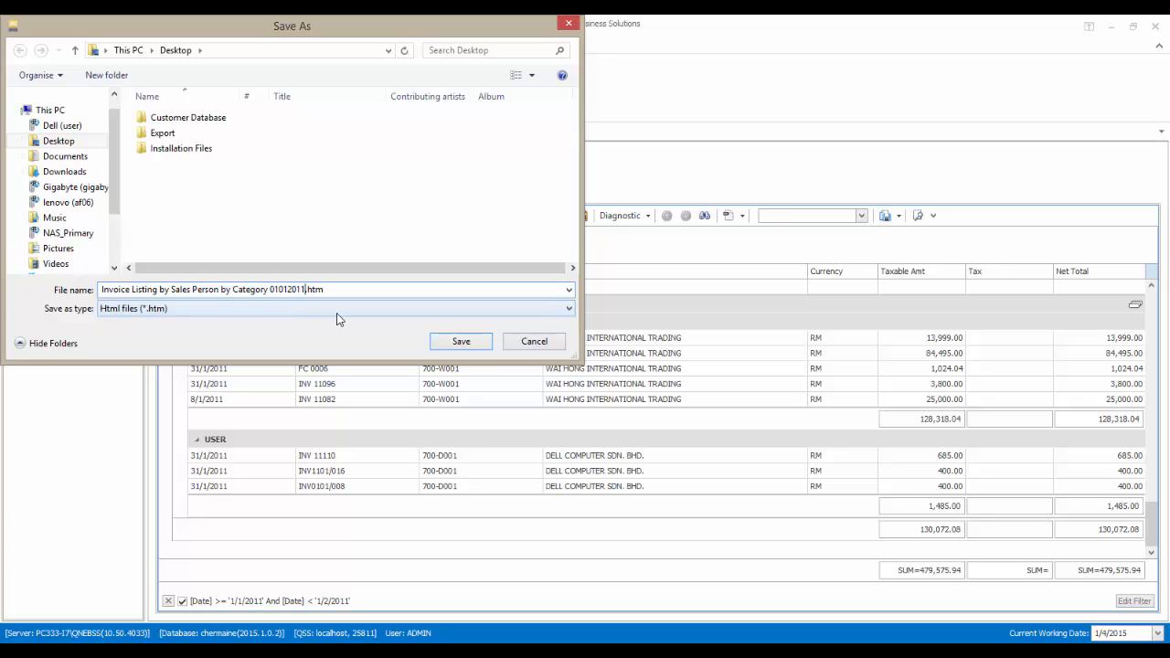
{"action": "left_click", "coordinate": [460, 342]}
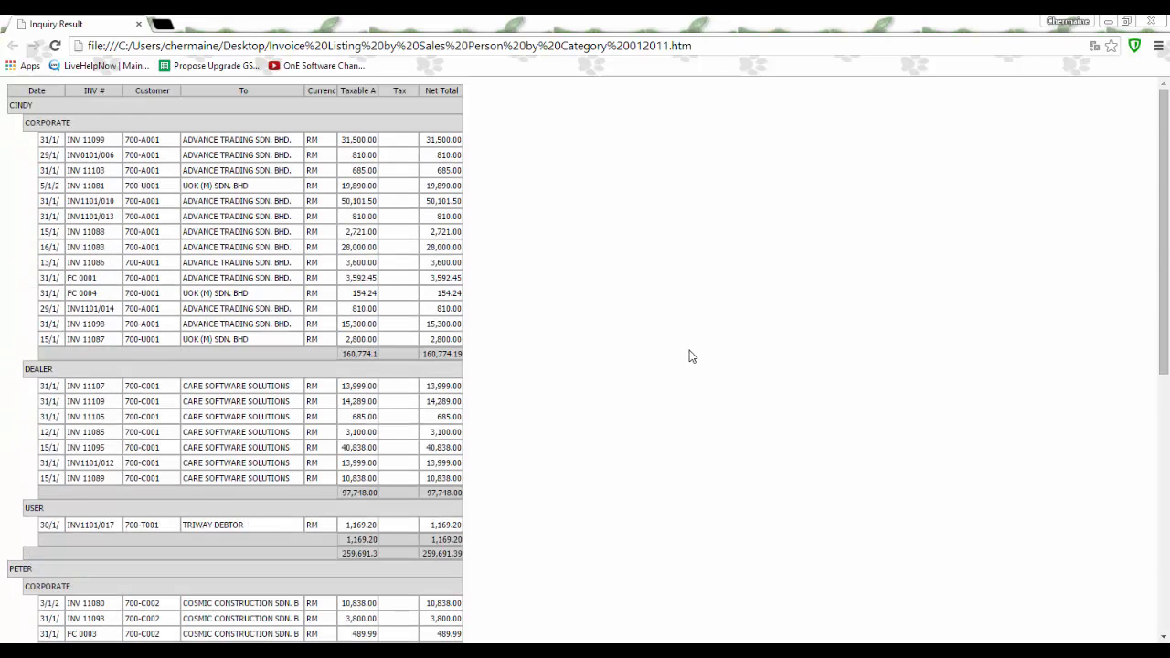
{"action": "mouse_move", "coordinate": [680, 347]}
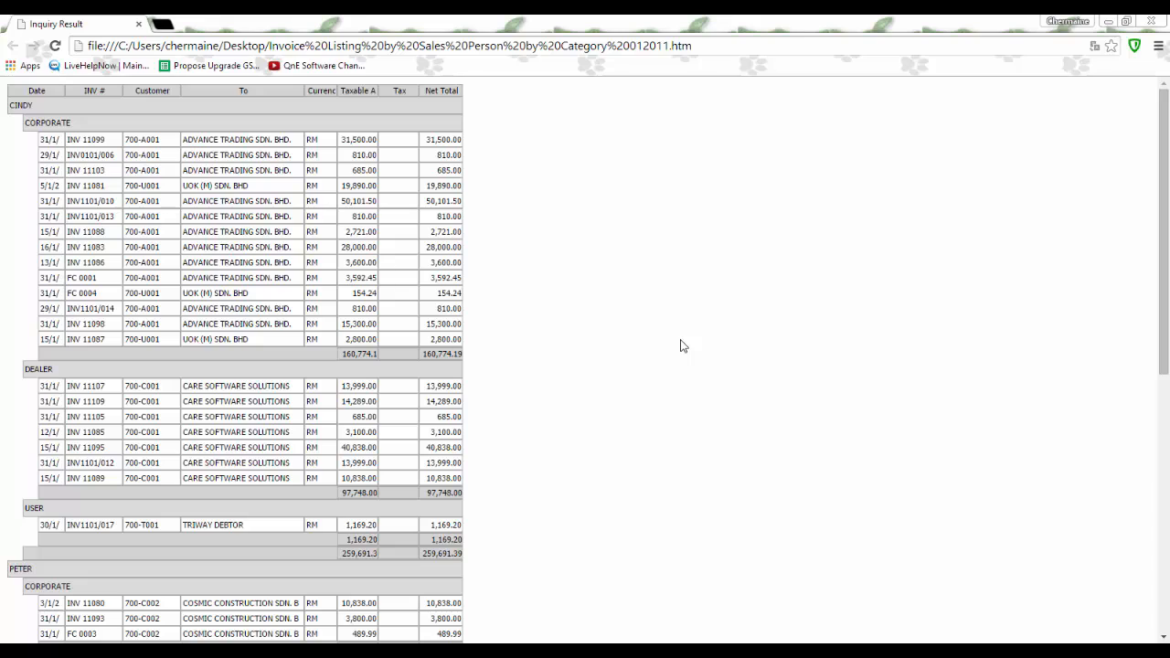
Step: Export the grouped invoice listing as a PDF file saved to the desktop
{"action": "left_click", "coordinate": [903, 215]}
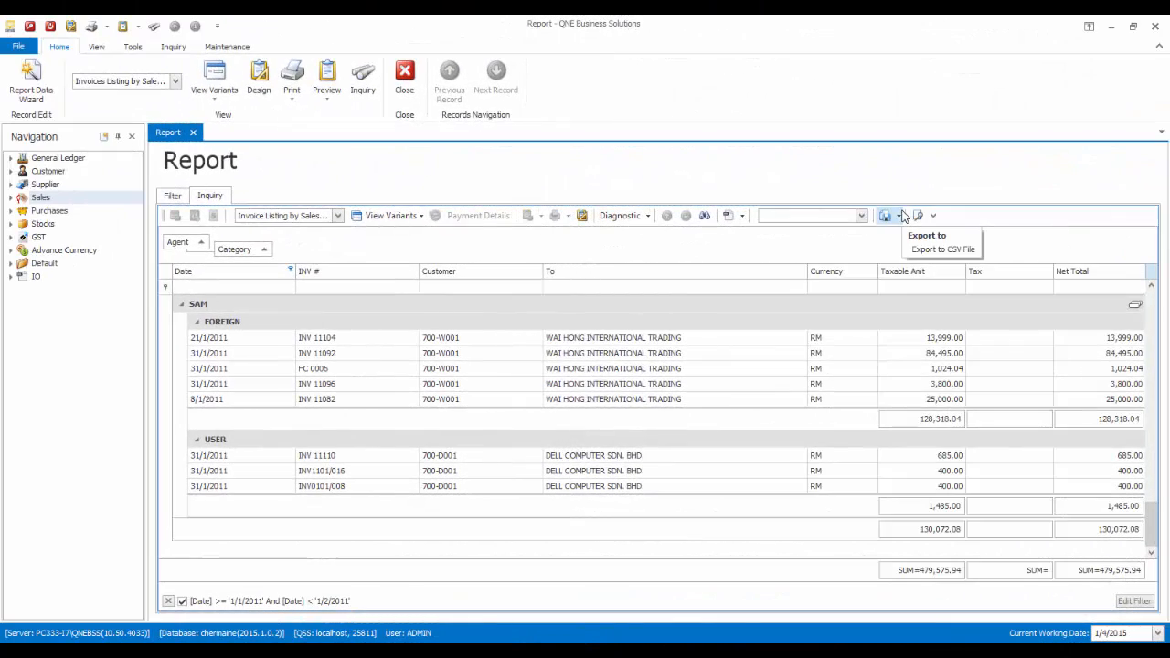
{"action": "left_click", "coordinate": [932, 216]}
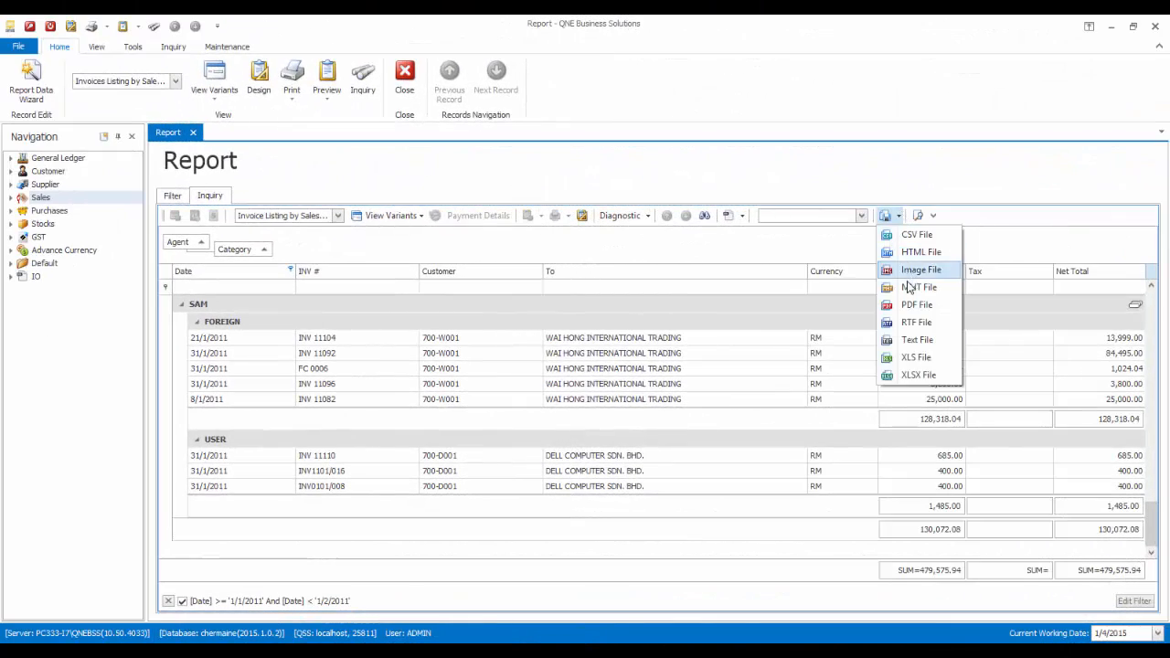
{"action": "left_click", "coordinate": [917, 303]}
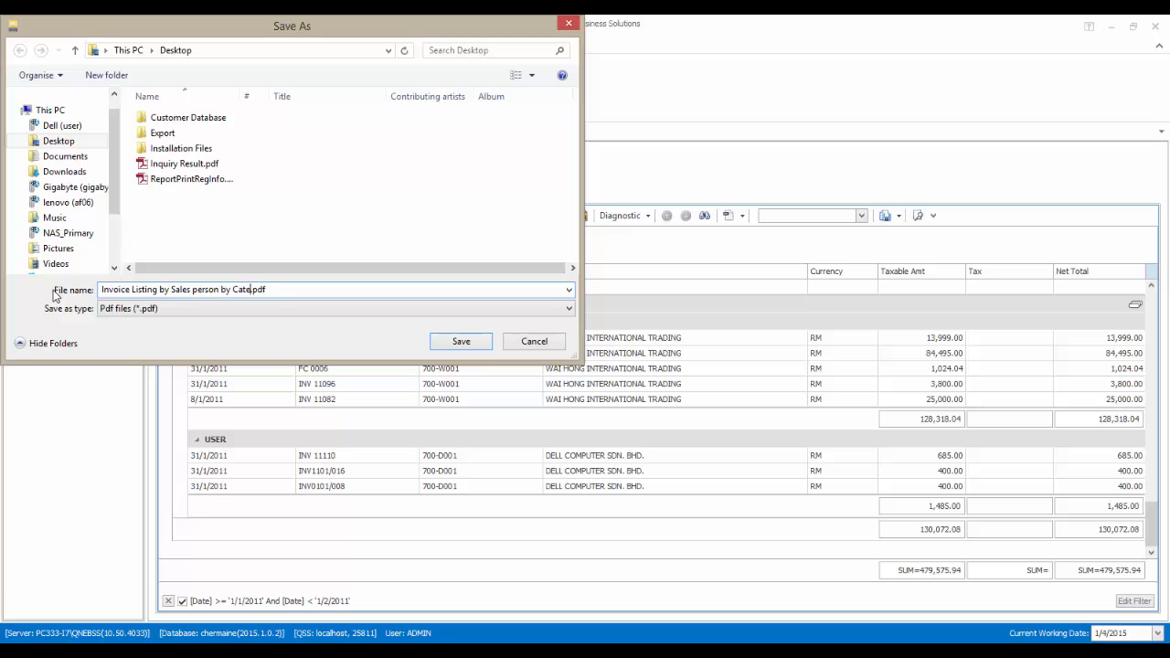
{"action": "left_click", "coordinate": [460, 341]}
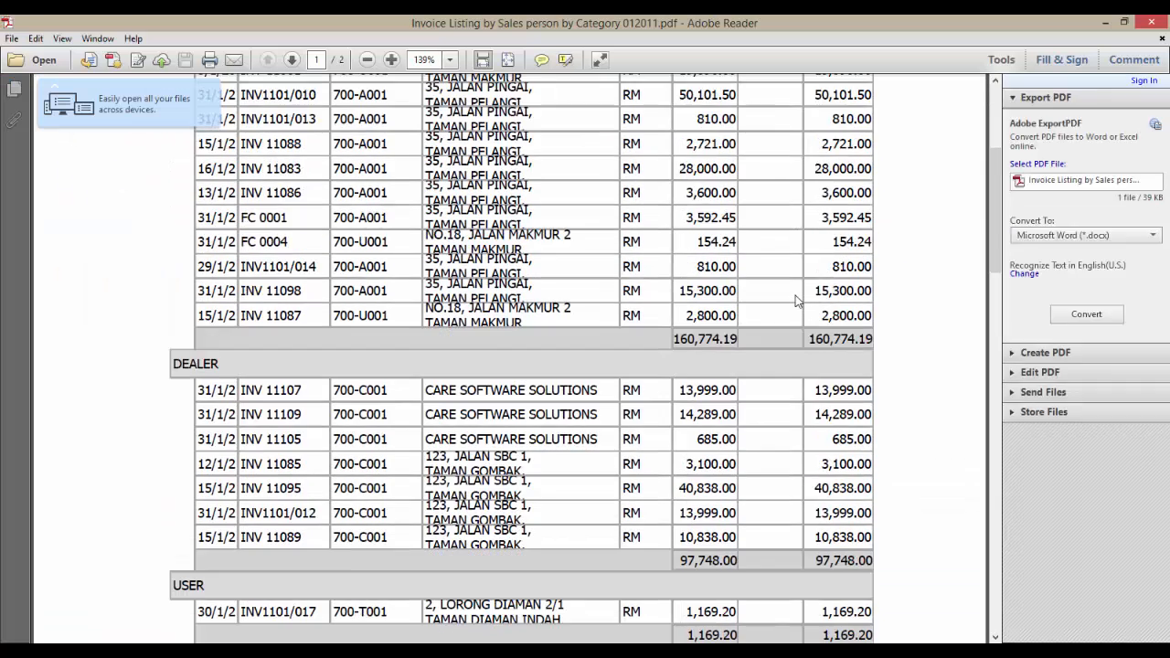
Step: Scroll the exported PDF to the grand total on page 2
{"action": "scroll", "scroll_direction": "down", "scroll_amount": 3}
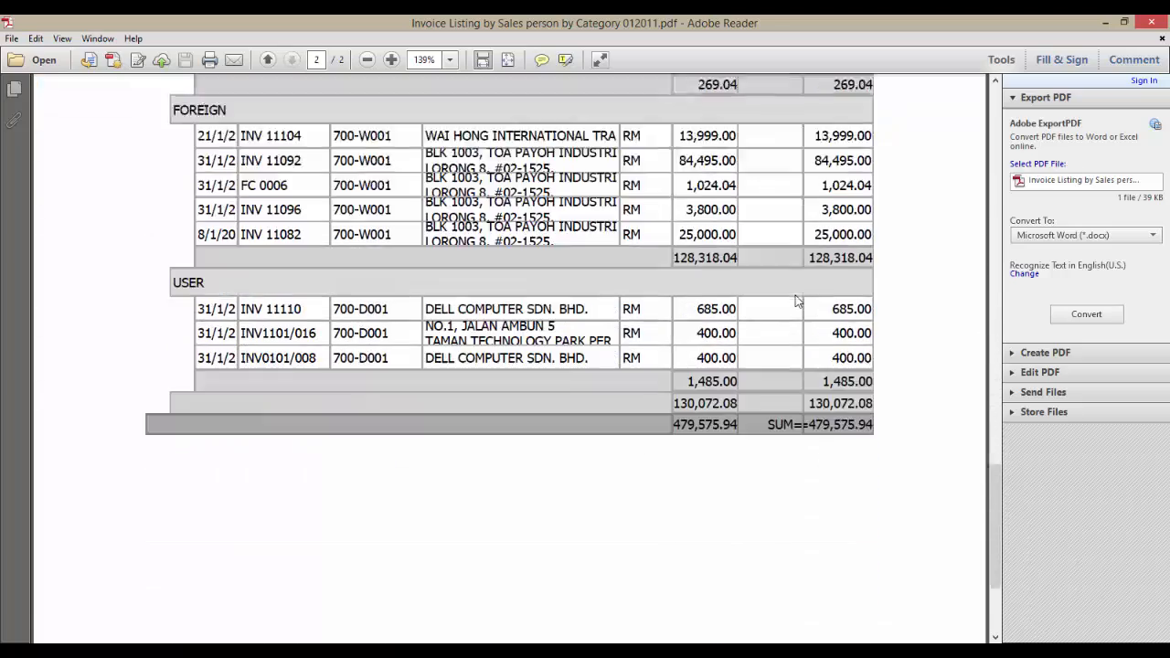
{"action": "scroll", "scroll_direction": "down", "scroll_amount": 3}
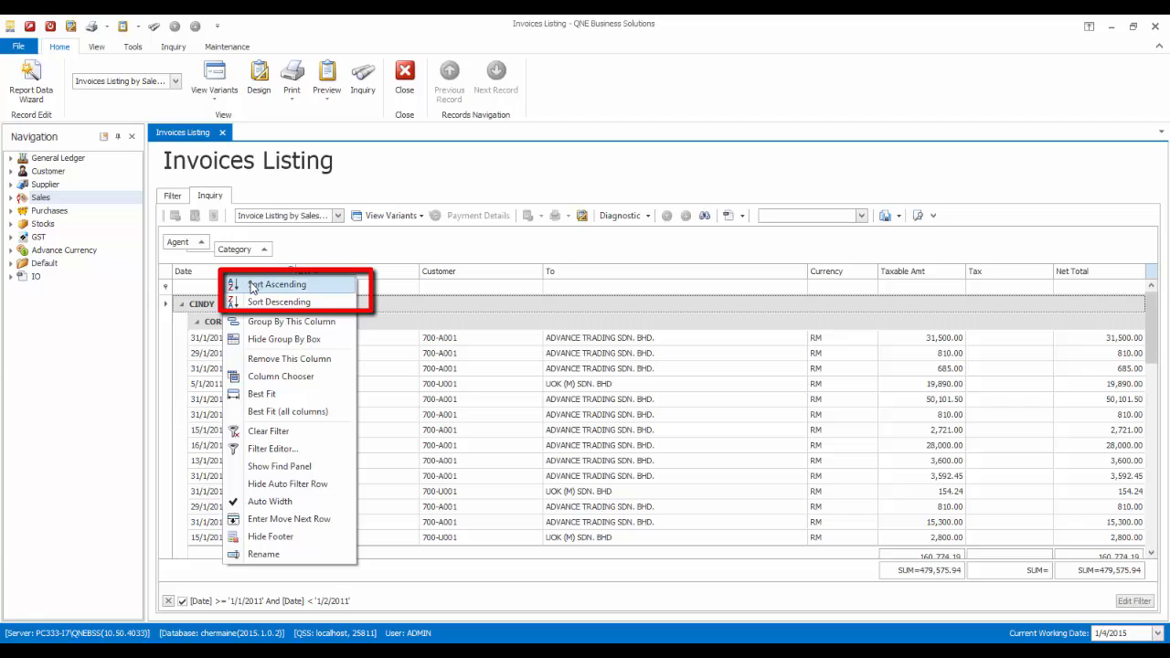
Step: Sort the invoices by the Date column ascending within each group
{"action": "left_click", "coordinate": [276, 286]}
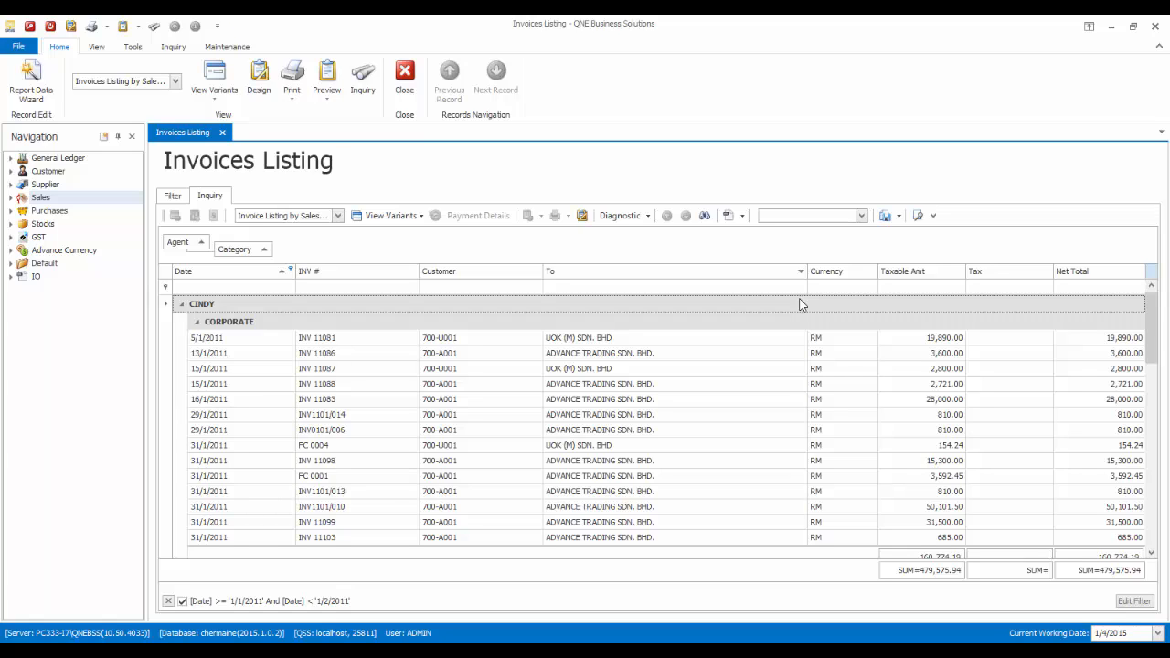
{"action": "mouse_move", "coordinate": [928, 363]}
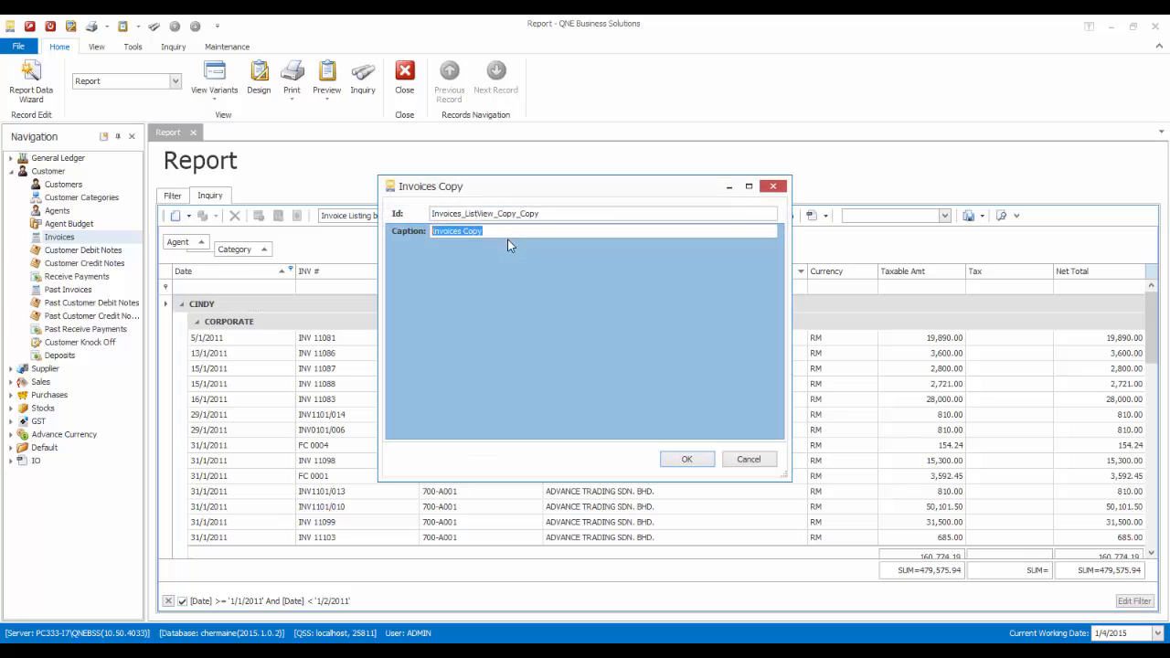
Step: Caption the copied variant 'Invoices Listing by Category, Area' and group the invoices by category
{"action": "type", "text": "Invoices Listing by Category, Area"}
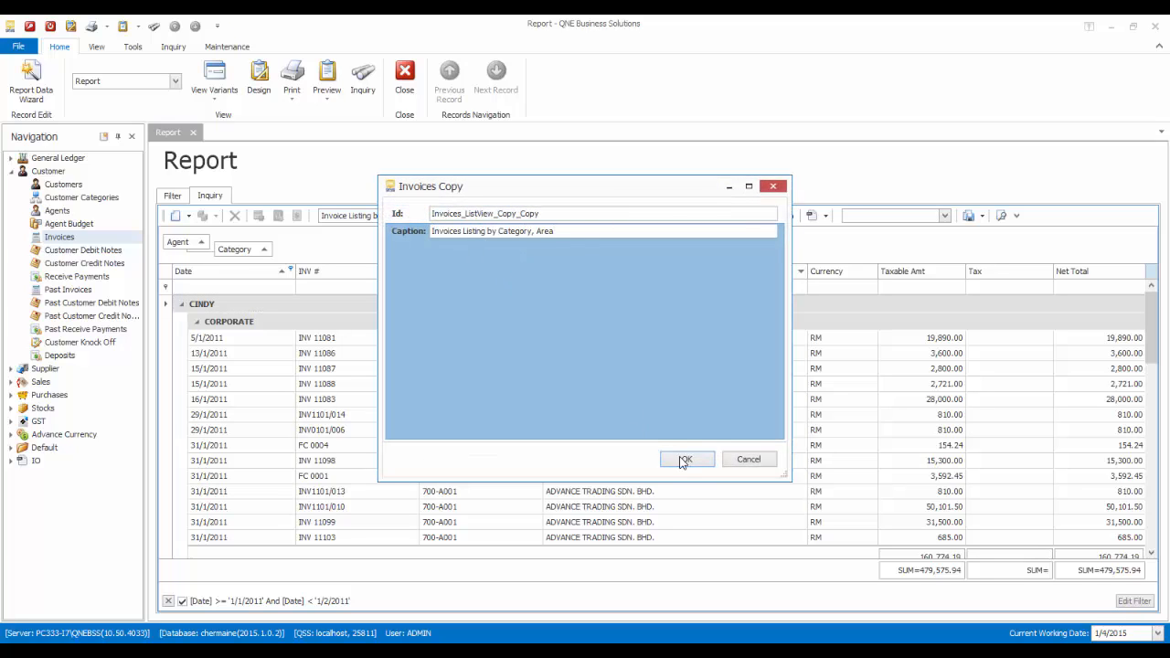
{"action": "left_click", "coordinate": [685, 459]}
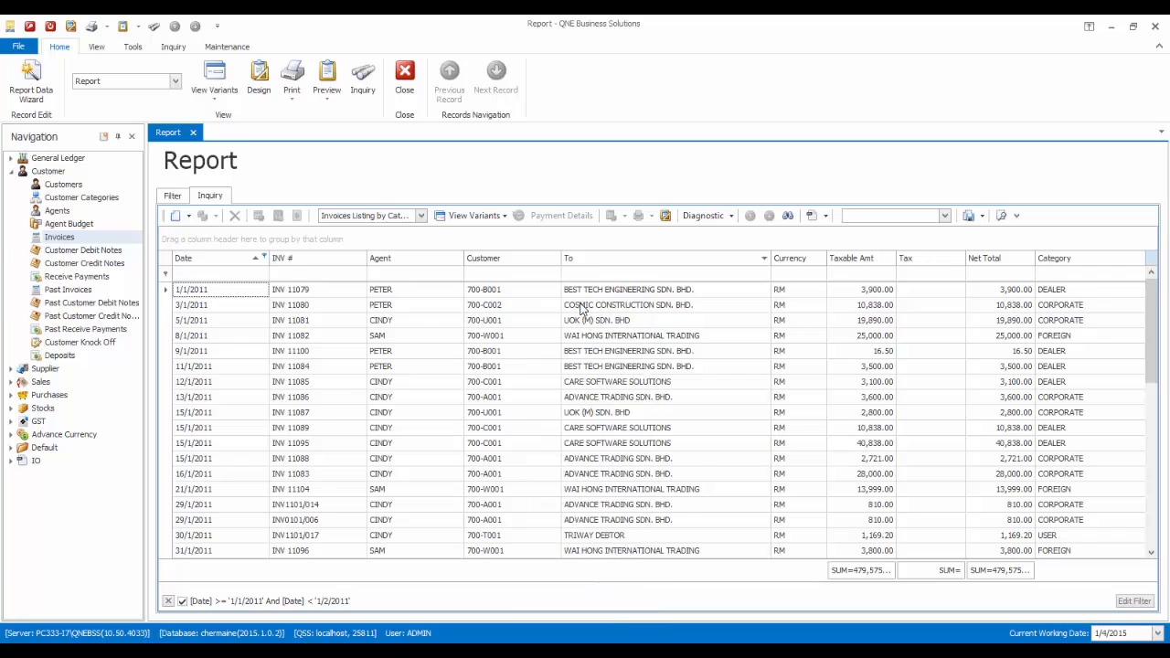
{"action": "left_click", "coordinate": [183, 257]}
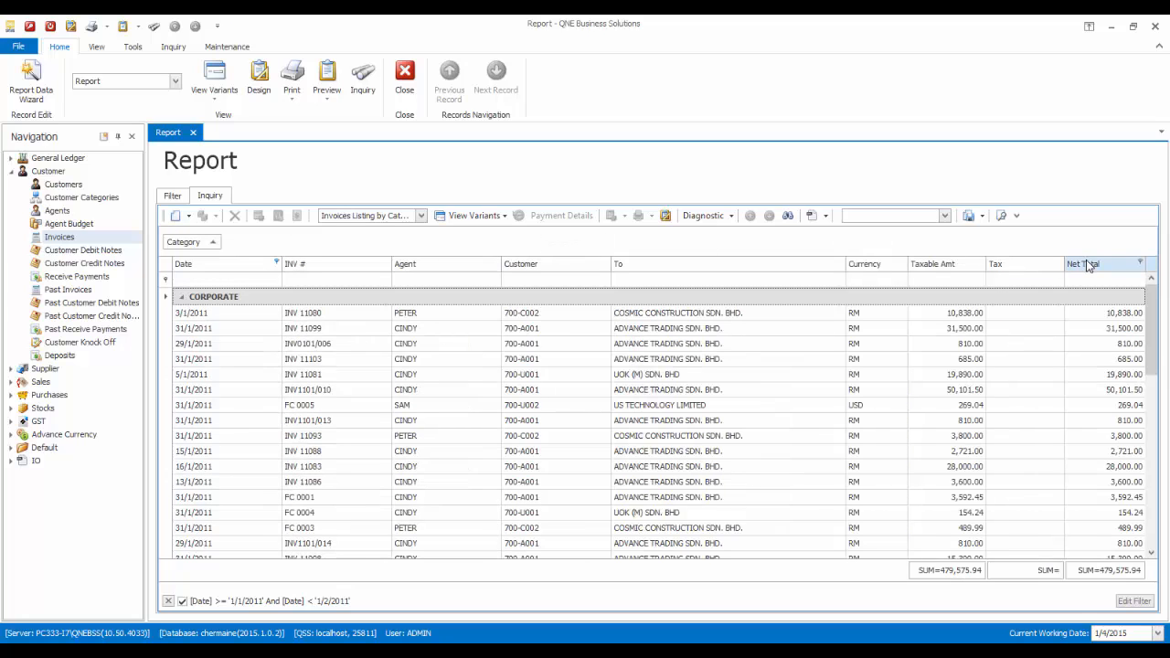
Step: Apply Best Fit to all columns from the header options
{"action": "right_click", "coordinate": [1087, 263]}
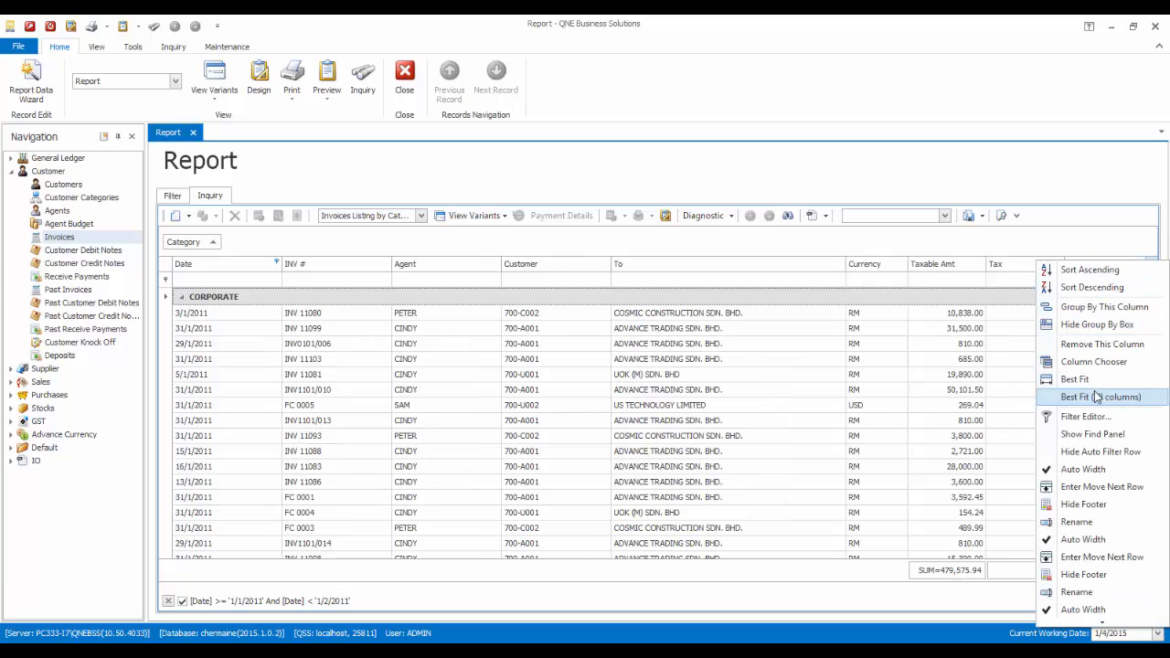
{"action": "left_click", "coordinate": [1093, 361]}
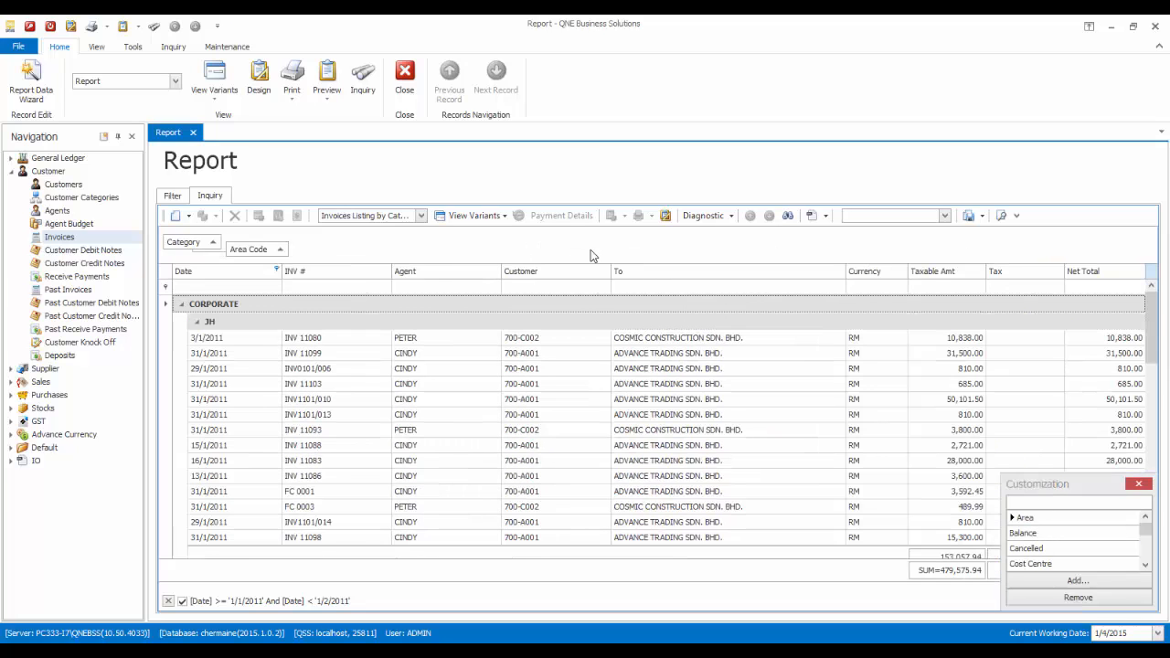
{"action": "left_click", "coordinate": [1138, 483]}
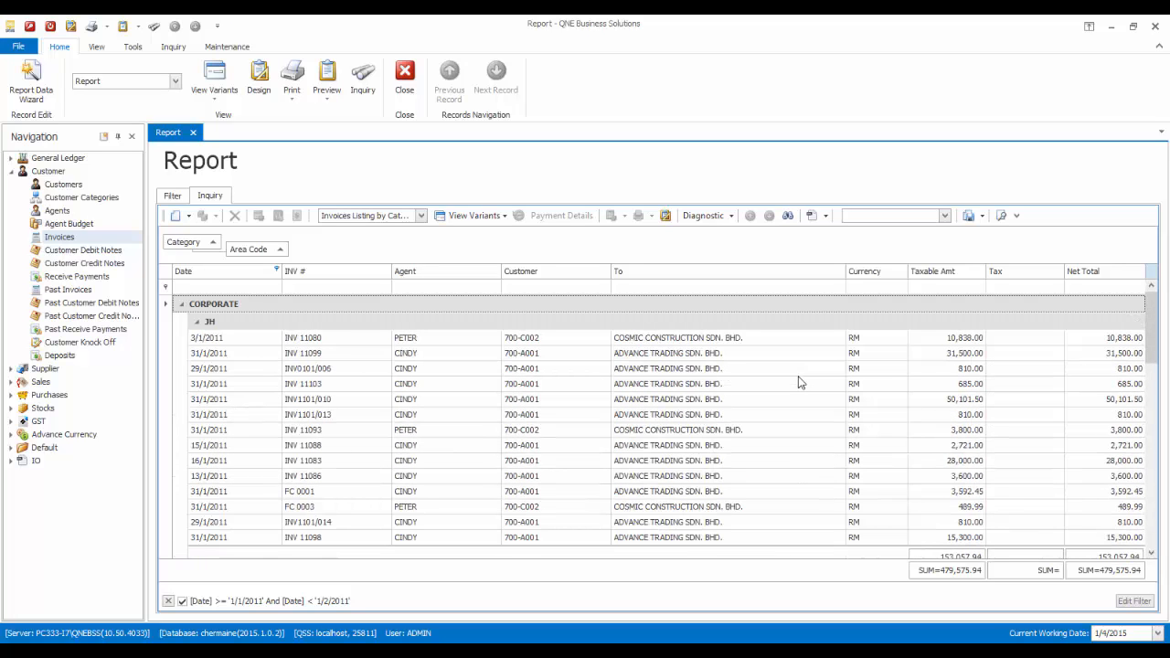
{"action": "mouse_move", "coordinate": [794, 377]}
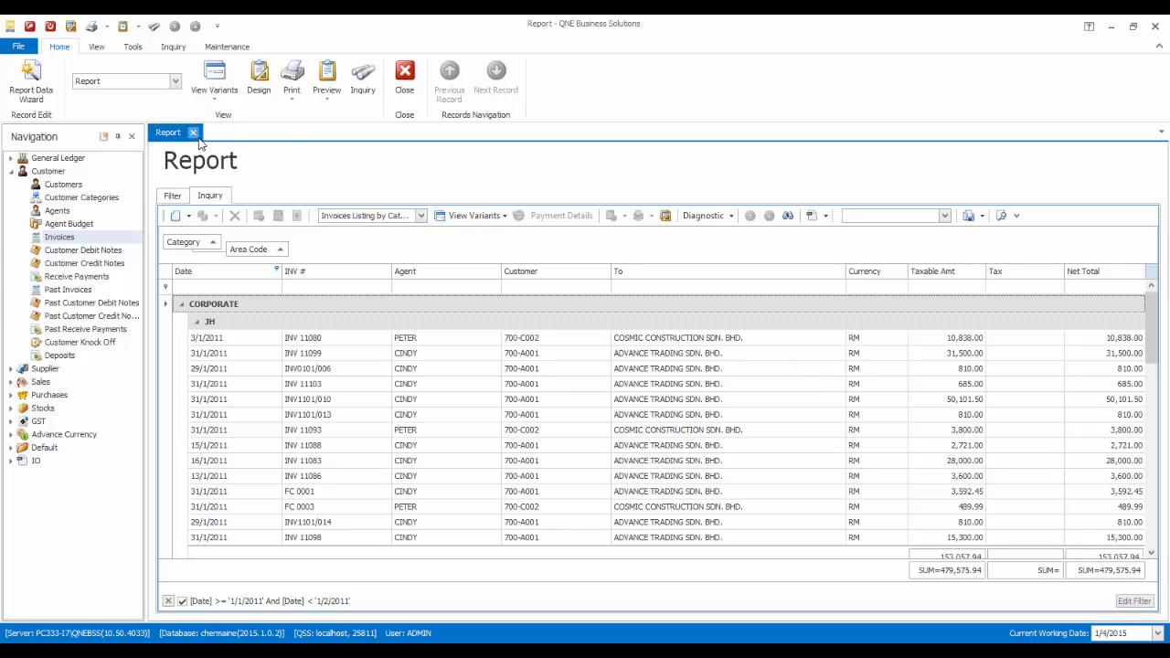
Step: Close the report and reopen the customer invoices listing report
{"action": "left_click", "coordinate": [106, 80]}
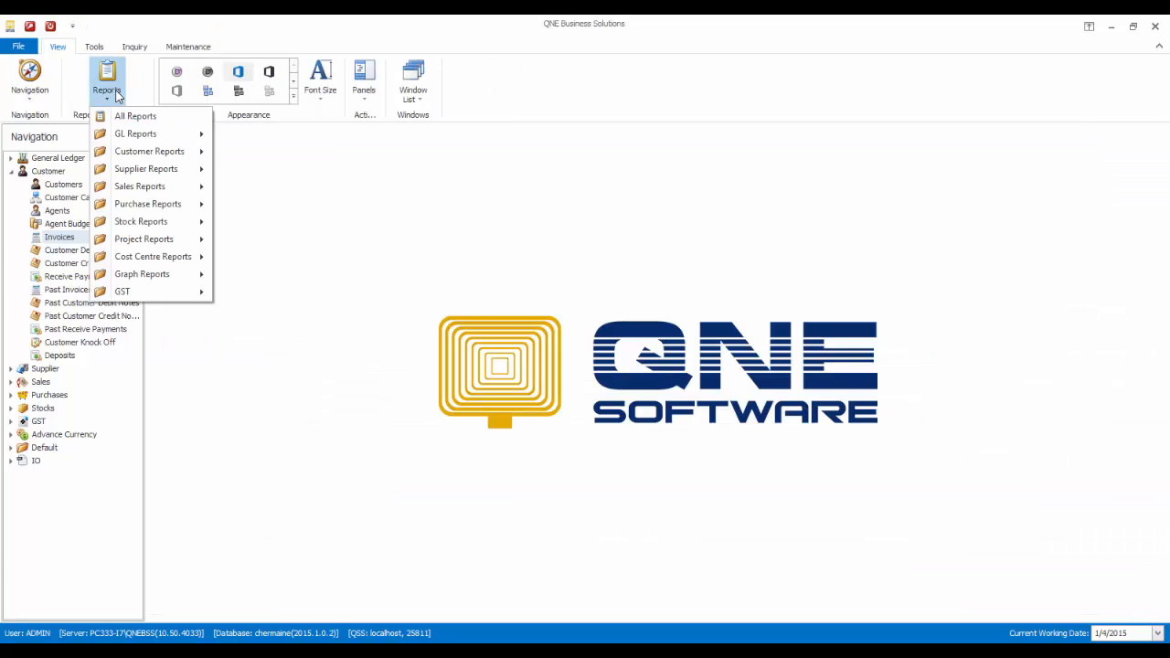
{"action": "mouse_move", "coordinate": [150, 150]}
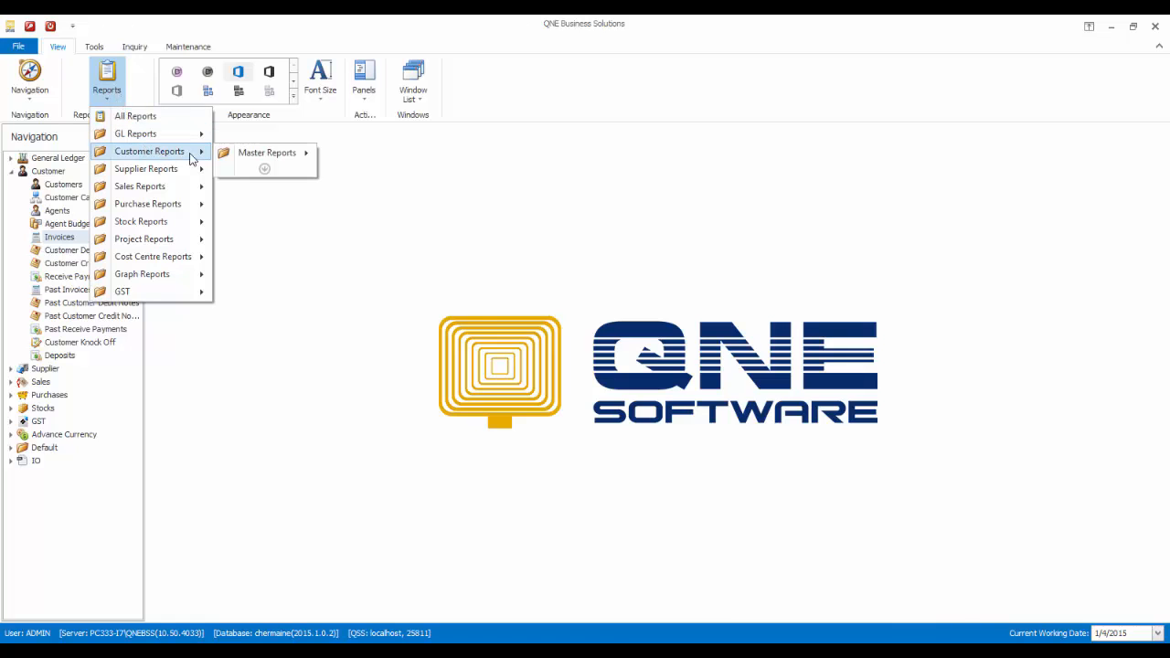
{"action": "left_click", "coordinate": [424, 248]}
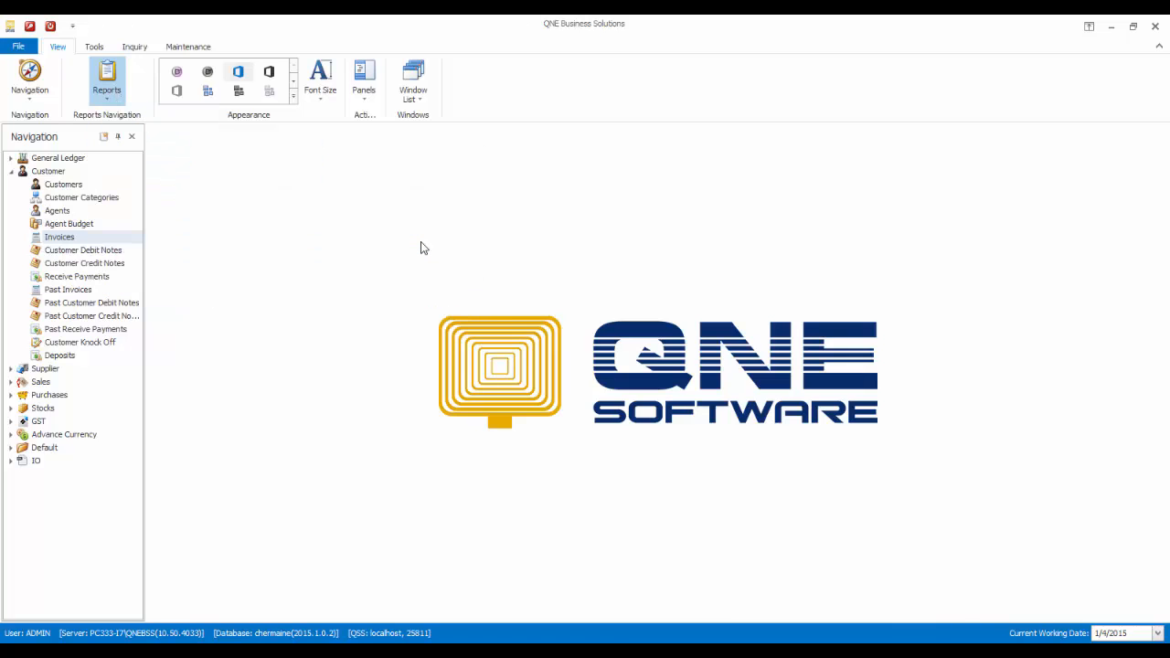
{"action": "double_click", "coordinate": [59, 238]}
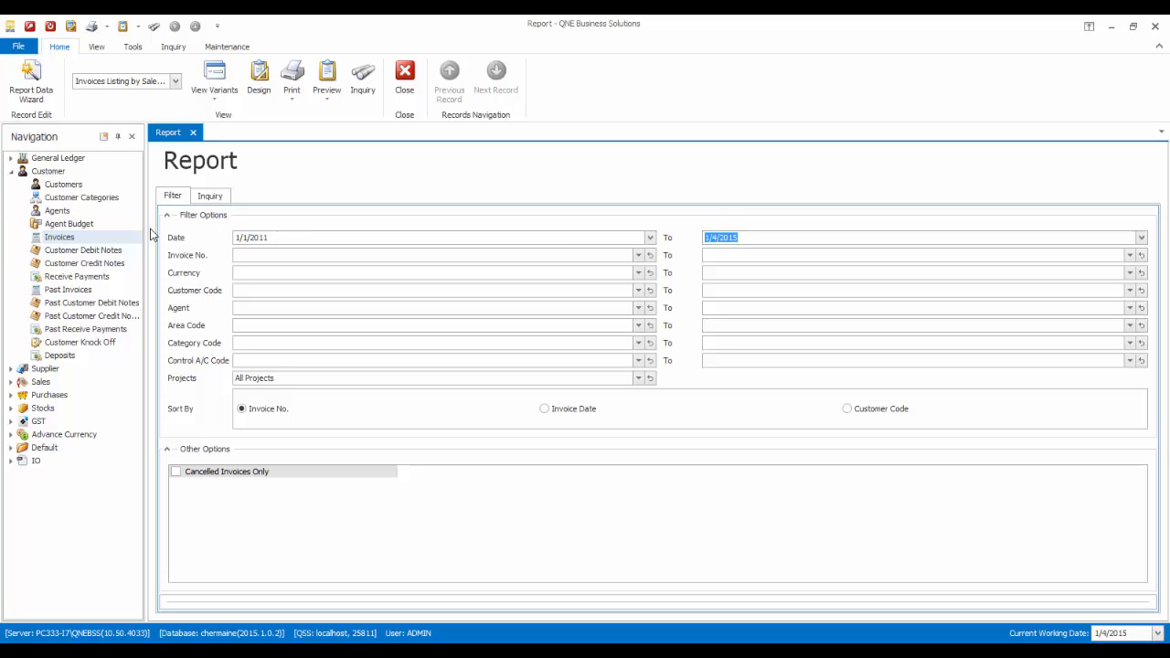
Step: Run the inquiry to 31/1/2011 and load the 'Invoices Listing by Category' view variant
{"action": "type", "text": "31/1/2011"}
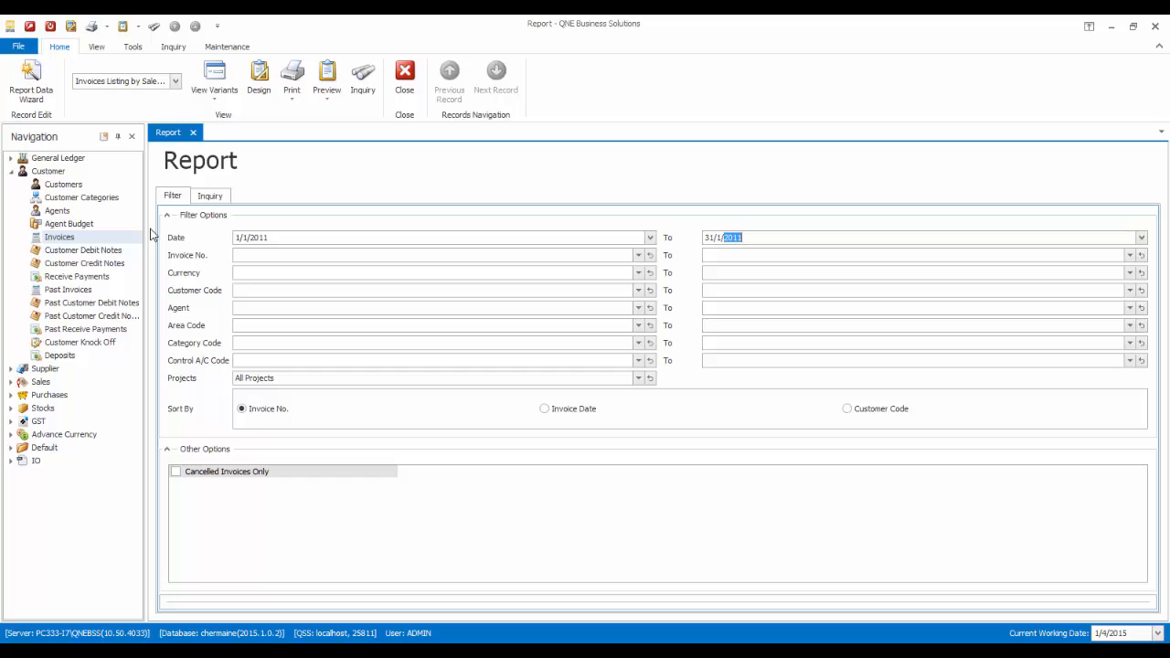
{"action": "left_click", "coordinate": [210, 193]}
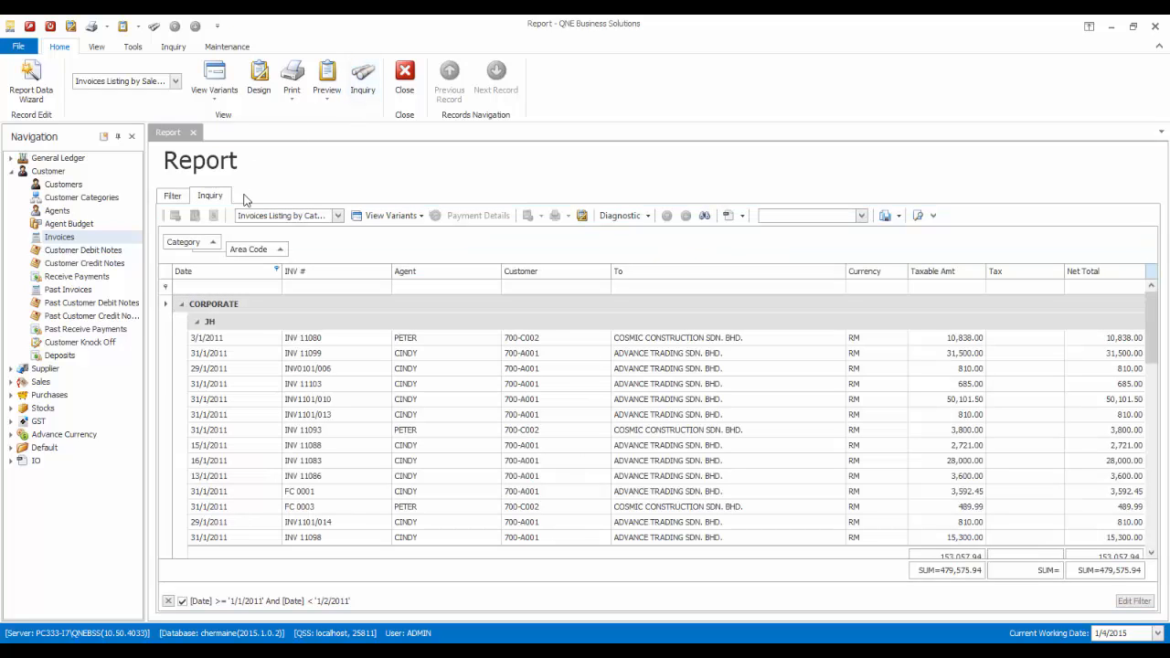
{"action": "left_click", "coordinate": [337, 215]}
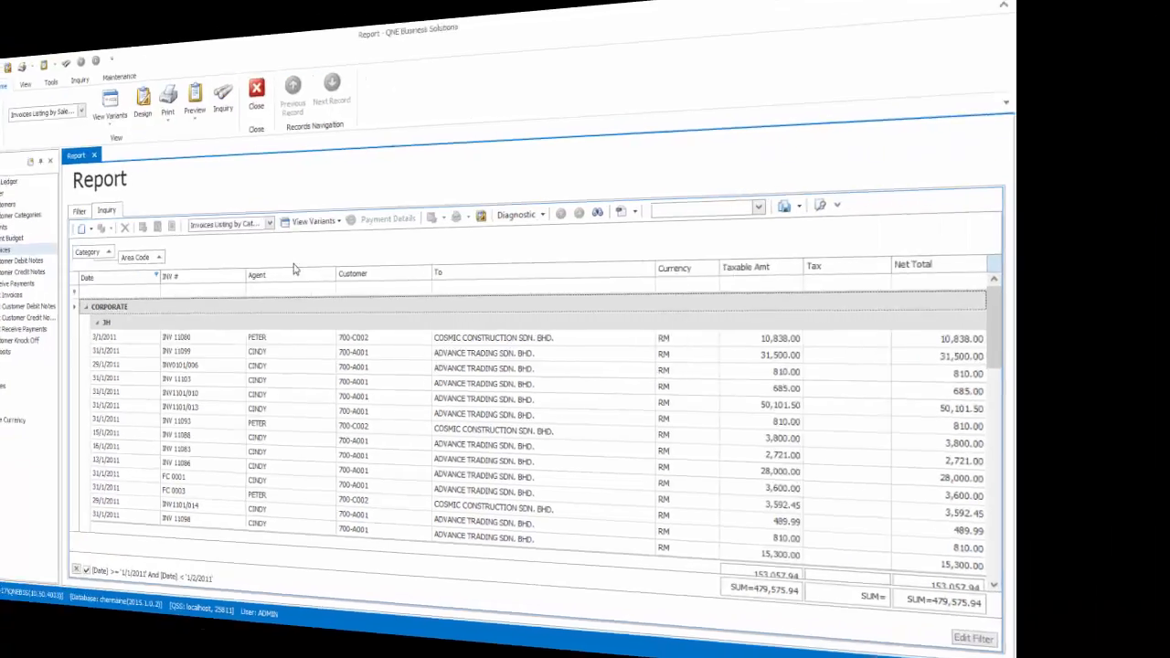
Step: Close the results and open the Invoice Listing By Area design in the Report Designer
{"action": "left_click", "coordinate": [208, 58]}
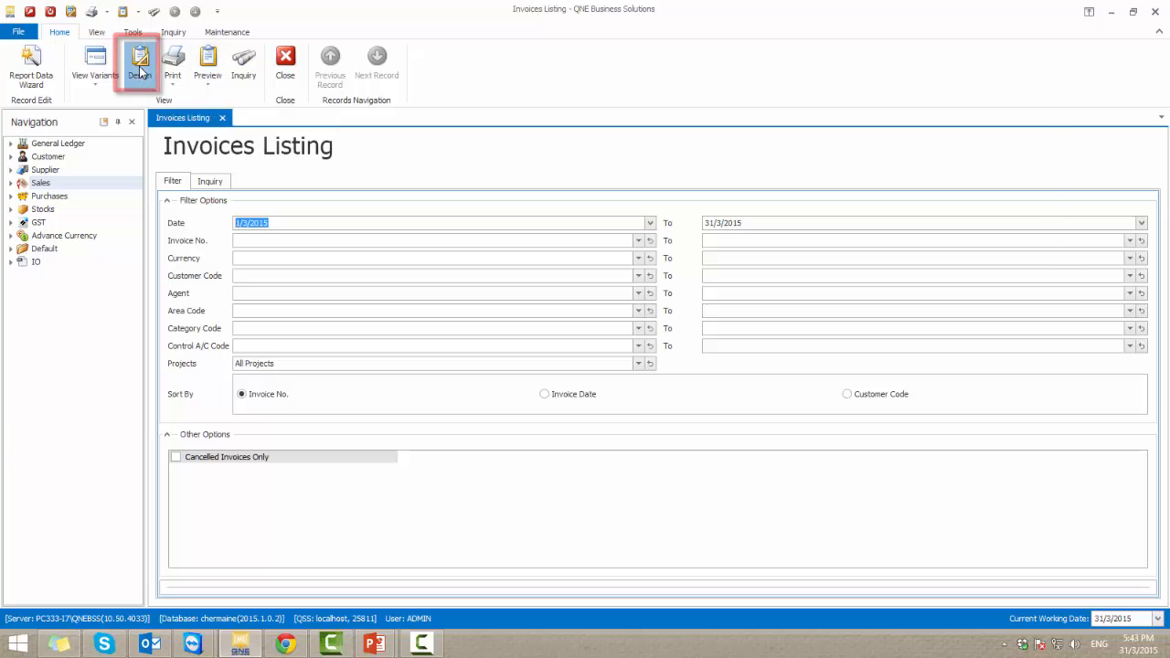
{"action": "left_click", "coordinate": [139, 64]}
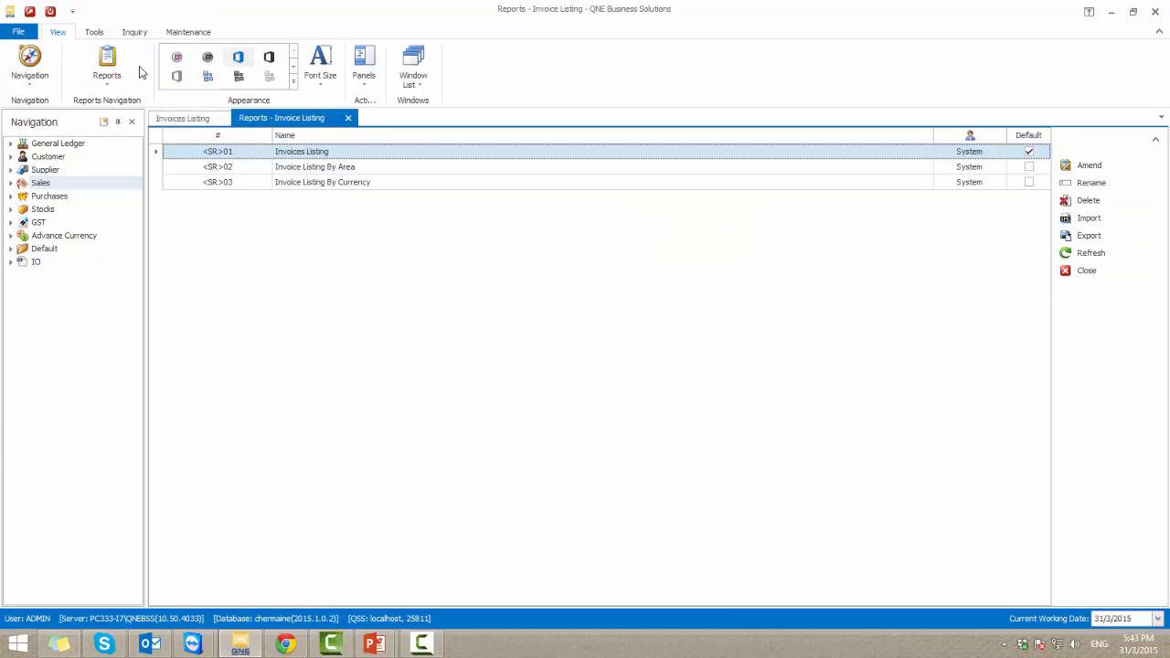
{"action": "left_click", "coordinate": [314, 166]}
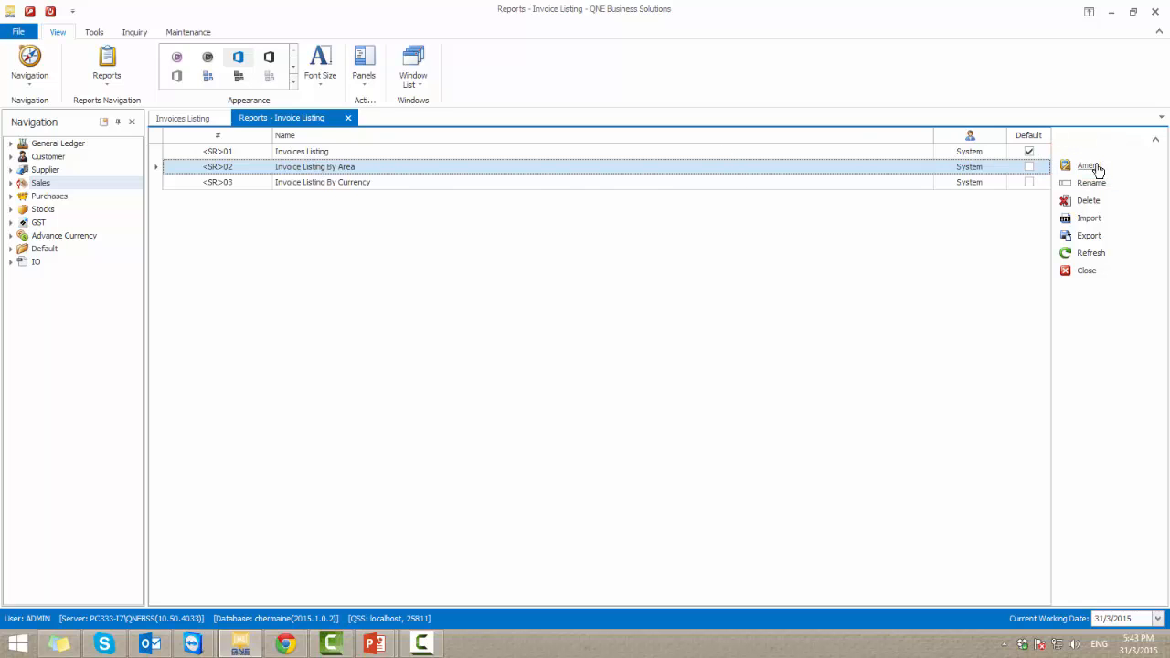
{"action": "left_click", "coordinate": [1089, 166]}
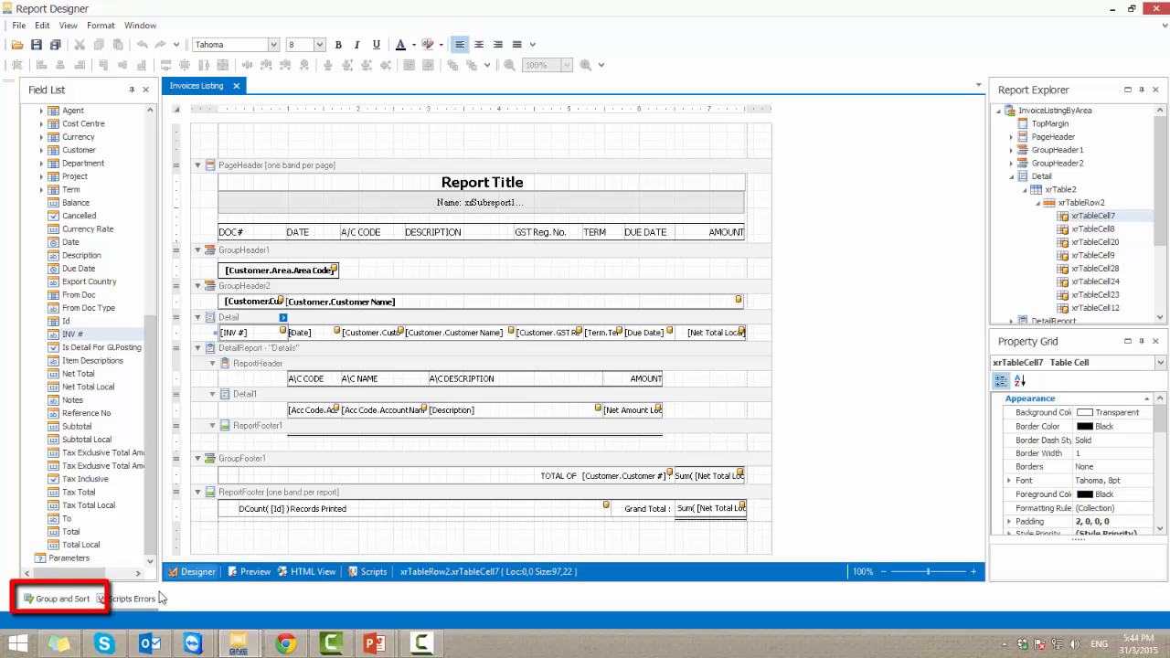
Step: Change the first group's field from Customer.Area.Area Code to Agent.Agent #
{"action": "left_click", "coordinate": [58, 599]}
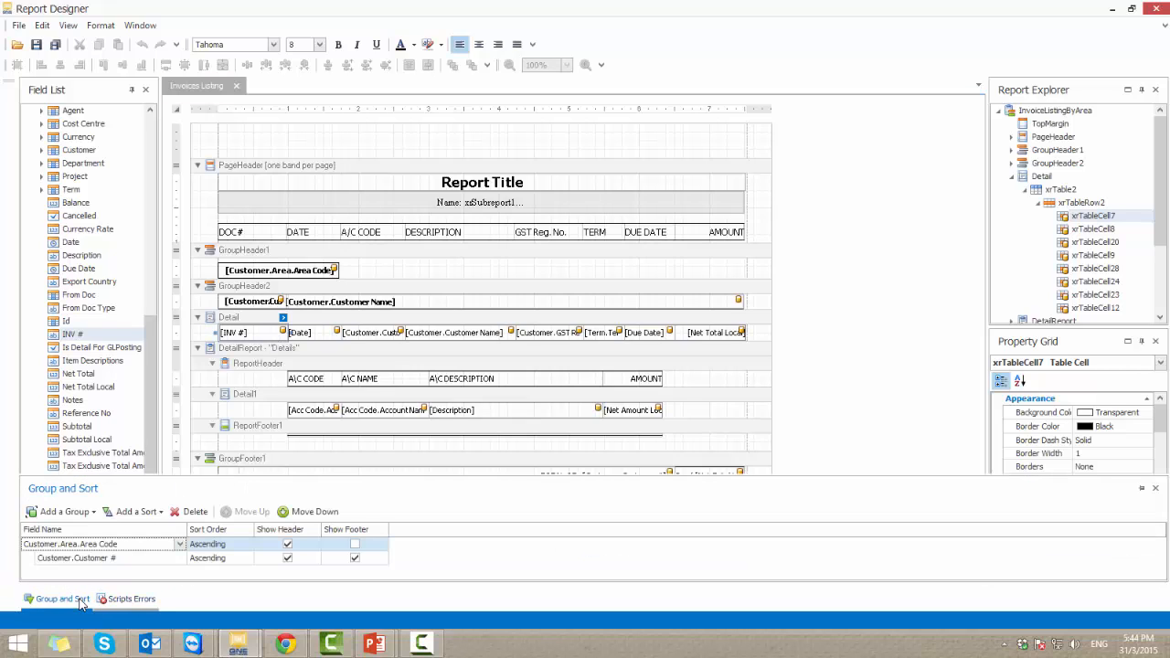
{"action": "mouse_move", "coordinate": [168, 547]}
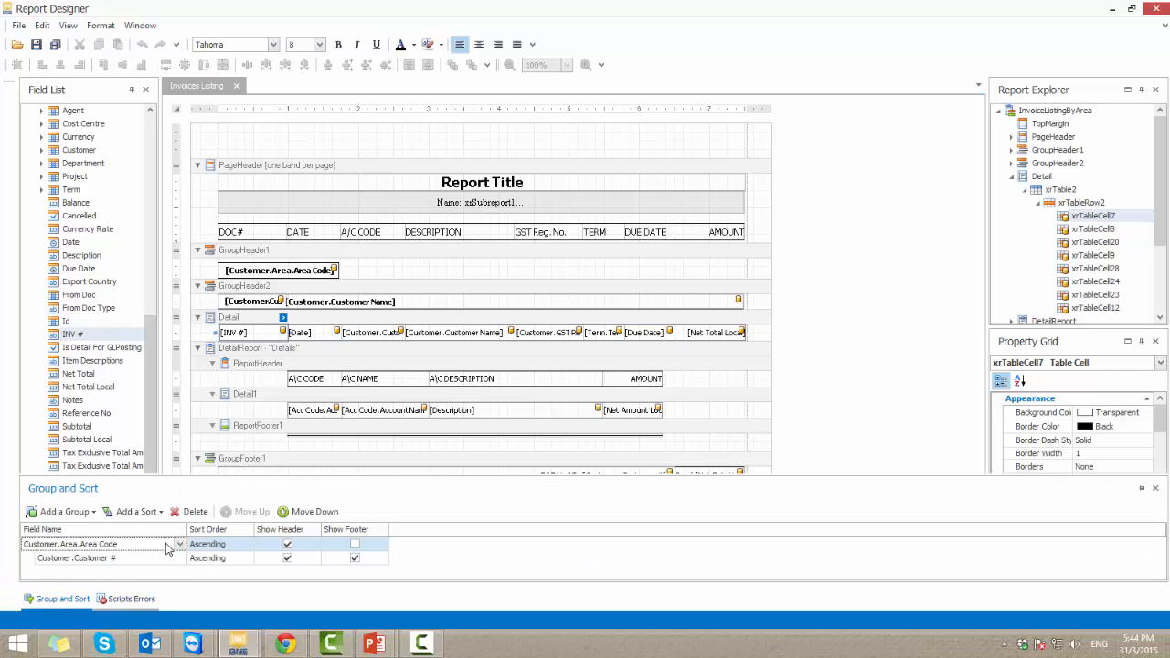
{"action": "left_click", "coordinate": [179, 544]}
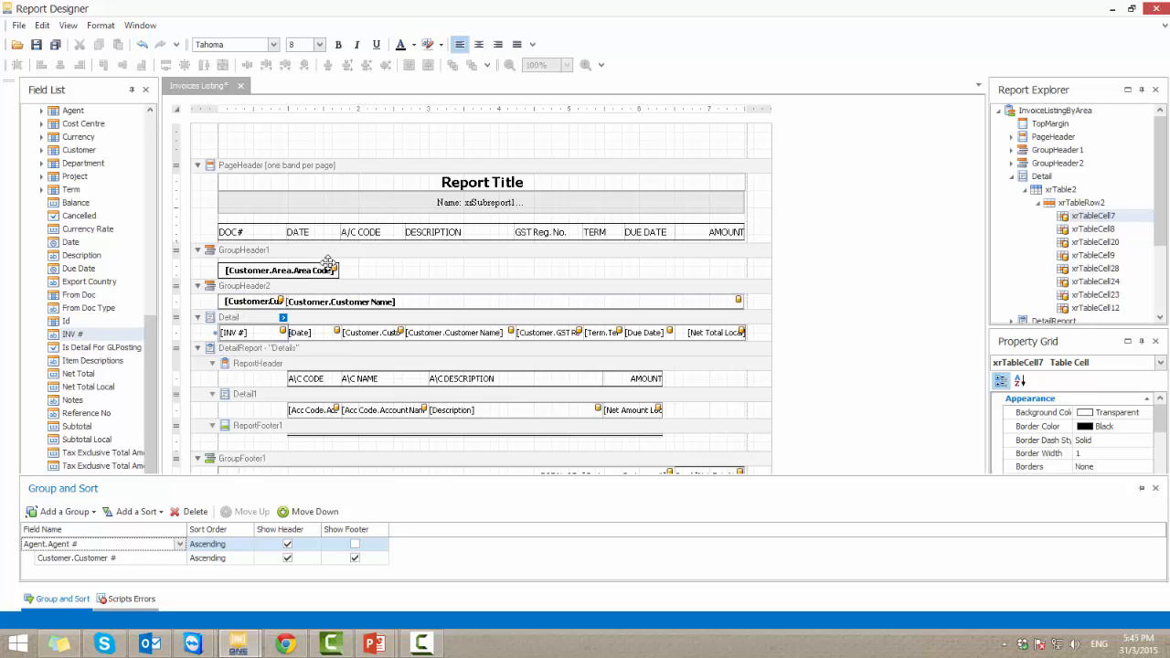
{"action": "mouse_move", "coordinate": [331, 265]}
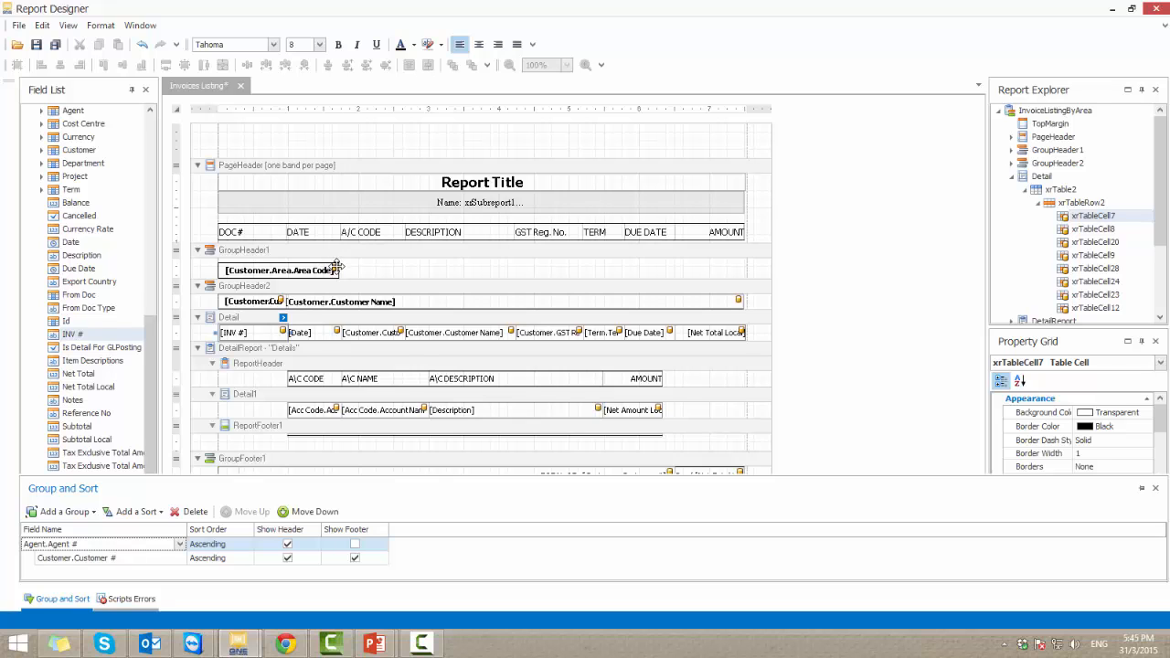
{"action": "left_click", "coordinate": [337, 254]}
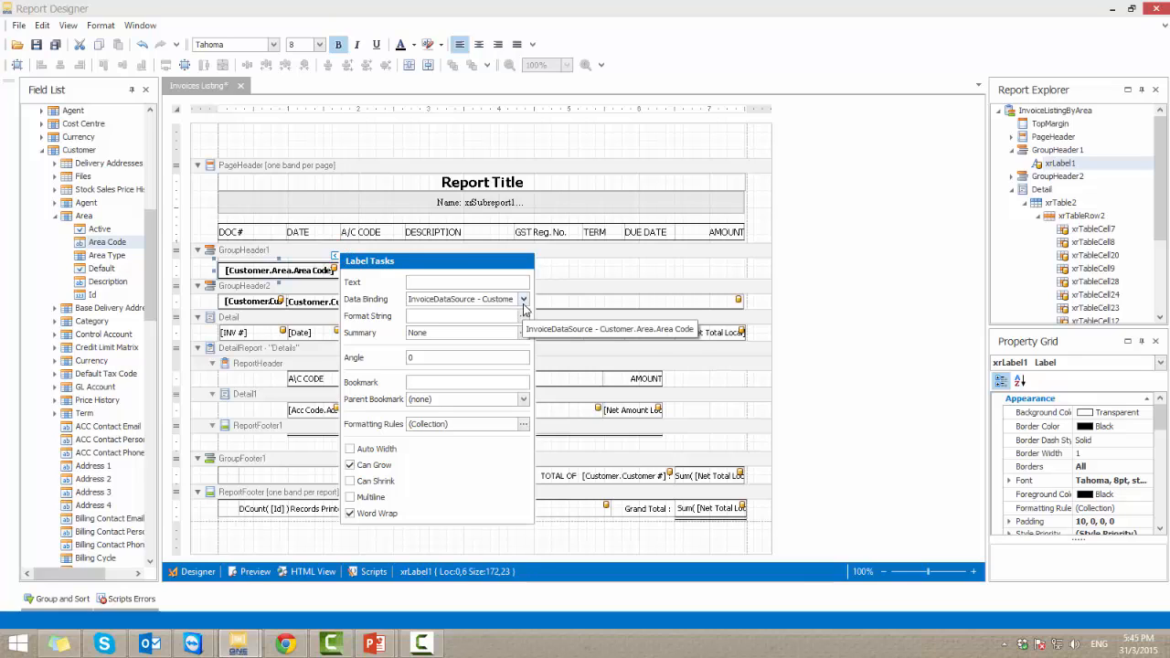
Step: Bind the group header label to the Agent # field
{"action": "left_click", "coordinate": [522, 300]}
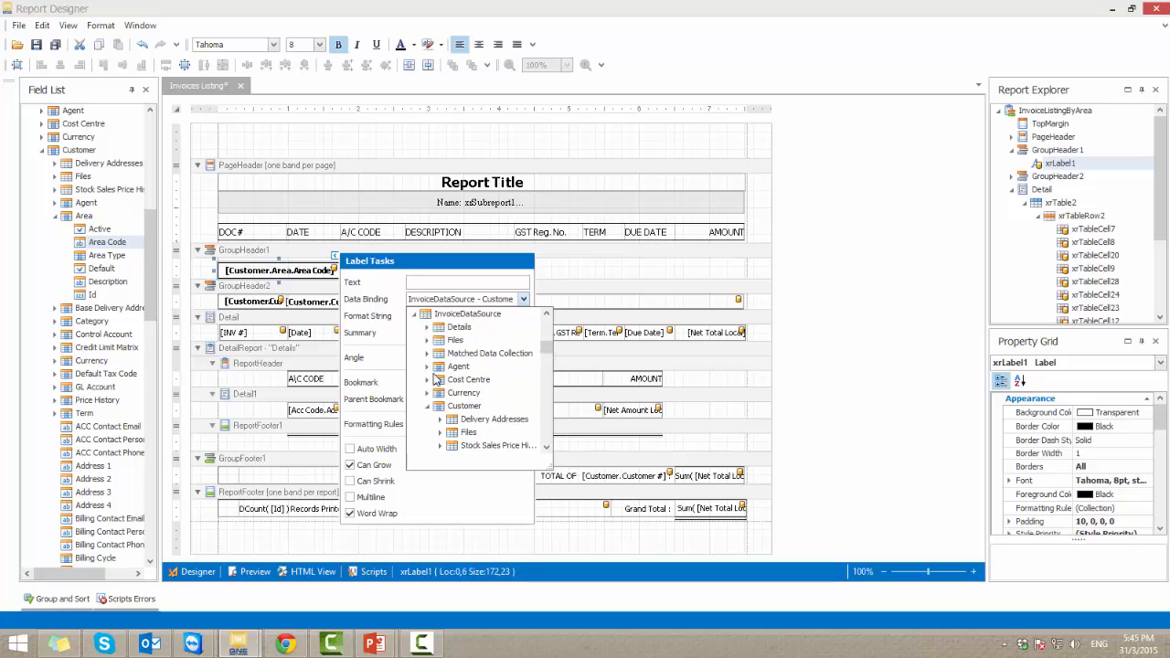
{"action": "left_click", "coordinate": [426, 365]}
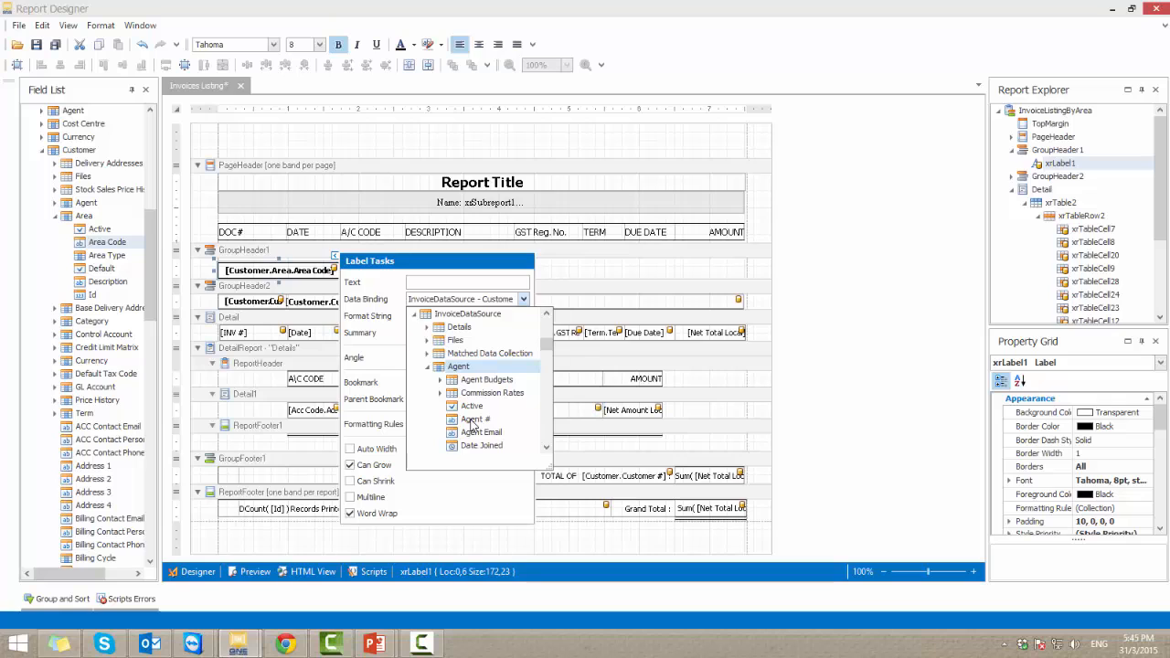
{"action": "left_click", "coordinate": [475, 419]}
{"action": "type", "text": "Invoice Listing By Sales Person"}
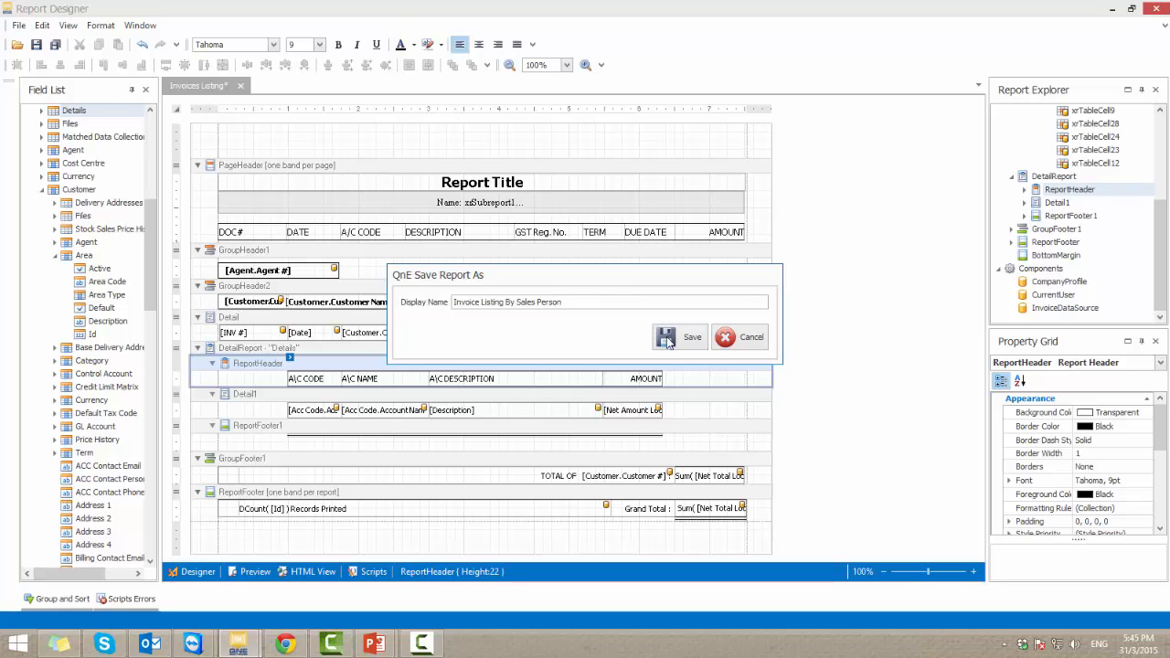
Step: Save the design as 'Invoice Listing By Sales Person' and close the designer
{"action": "left_click", "coordinate": [691, 336]}
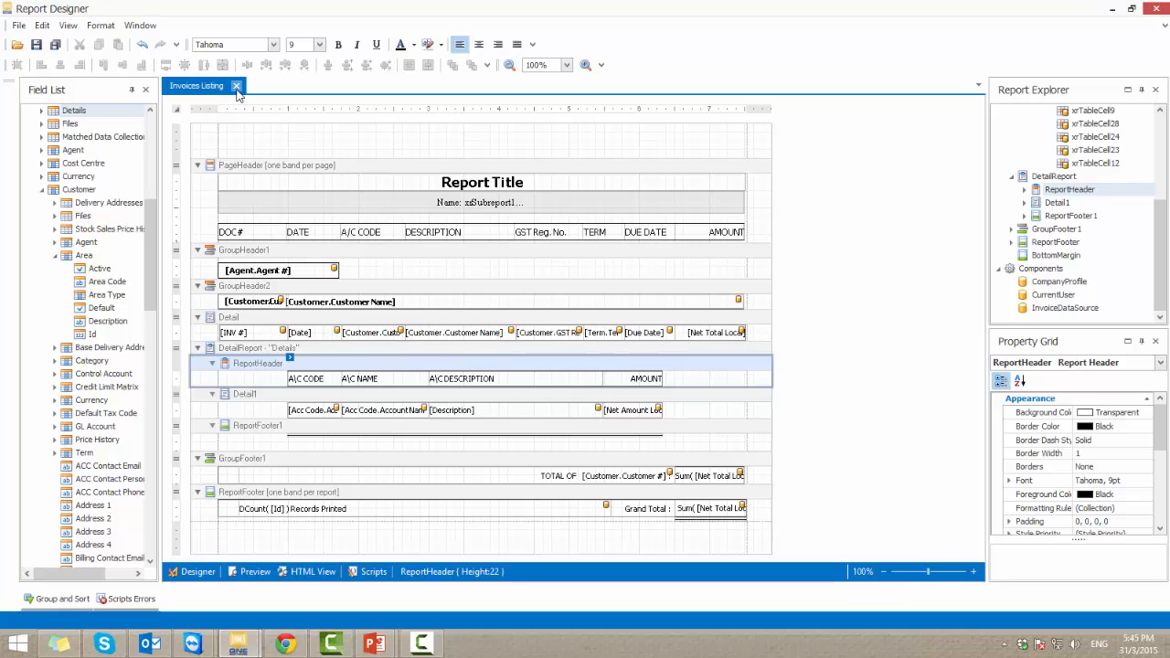
{"action": "left_click", "coordinate": [235, 86]}
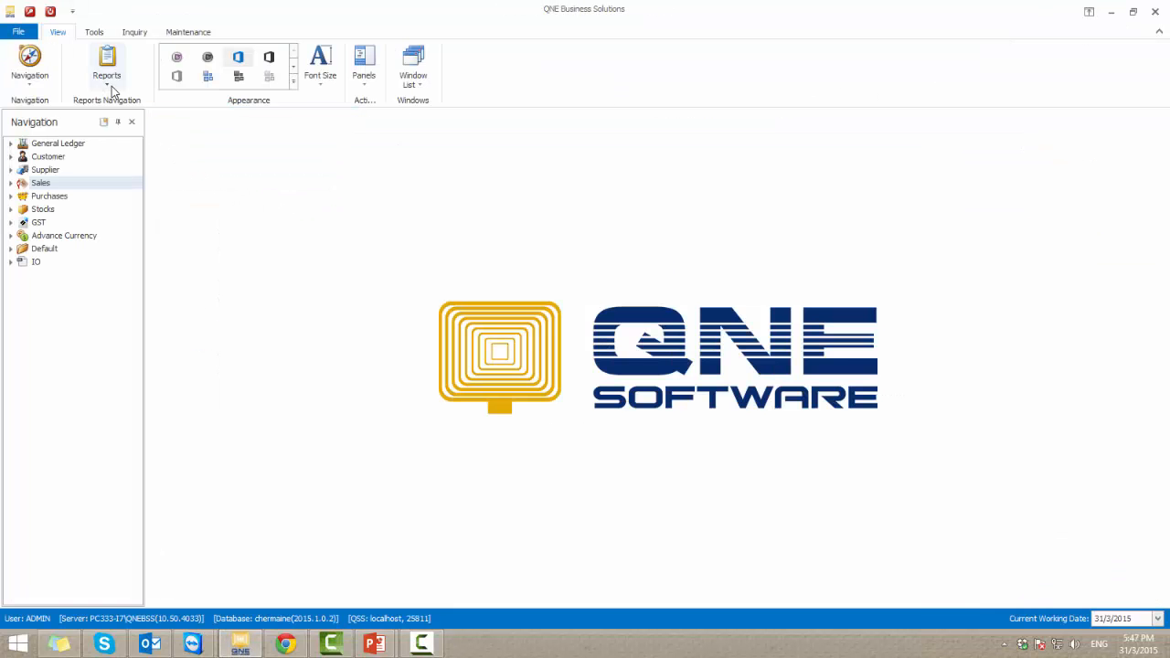
Step: Open the Invoice Listing report with start date 1/1/2011
{"action": "left_click", "coordinate": [106, 69]}
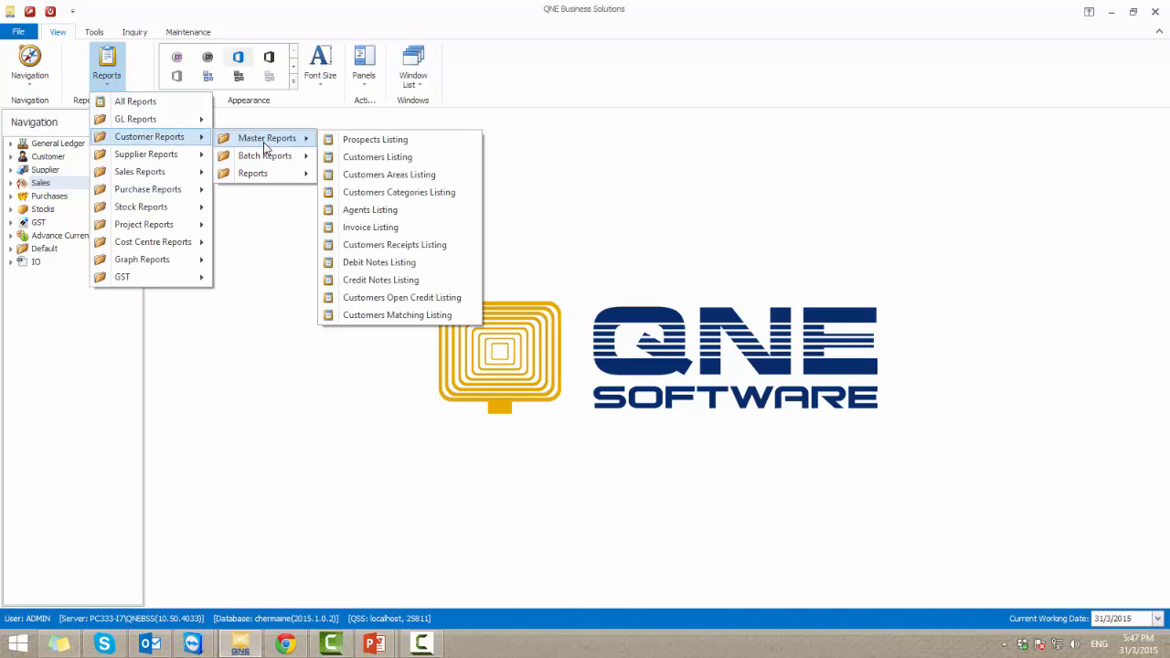
{"action": "left_click", "coordinate": [370, 227]}
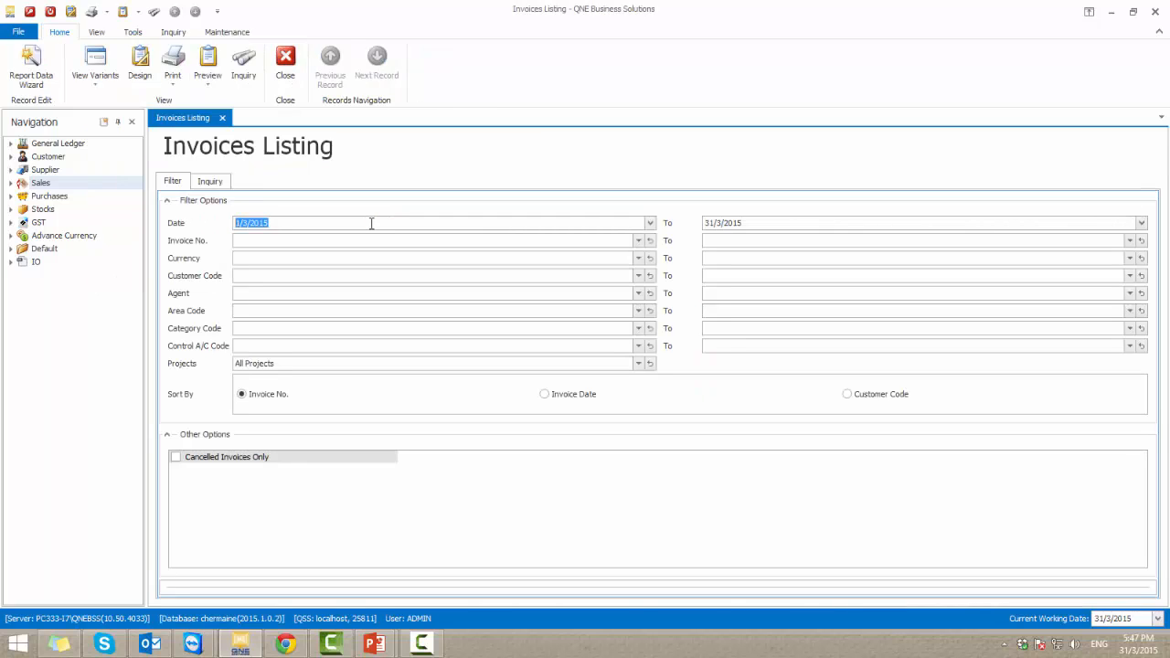
{"action": "type", "text": "1/1/2015"}
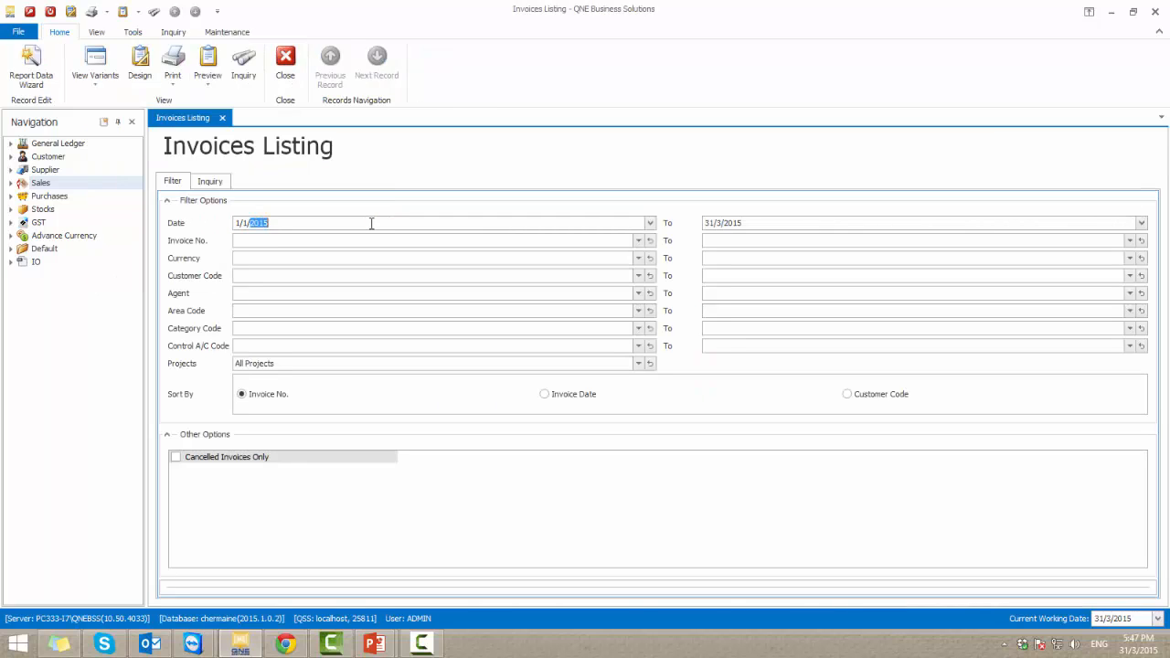
{"action": "type", "text": "2011"}
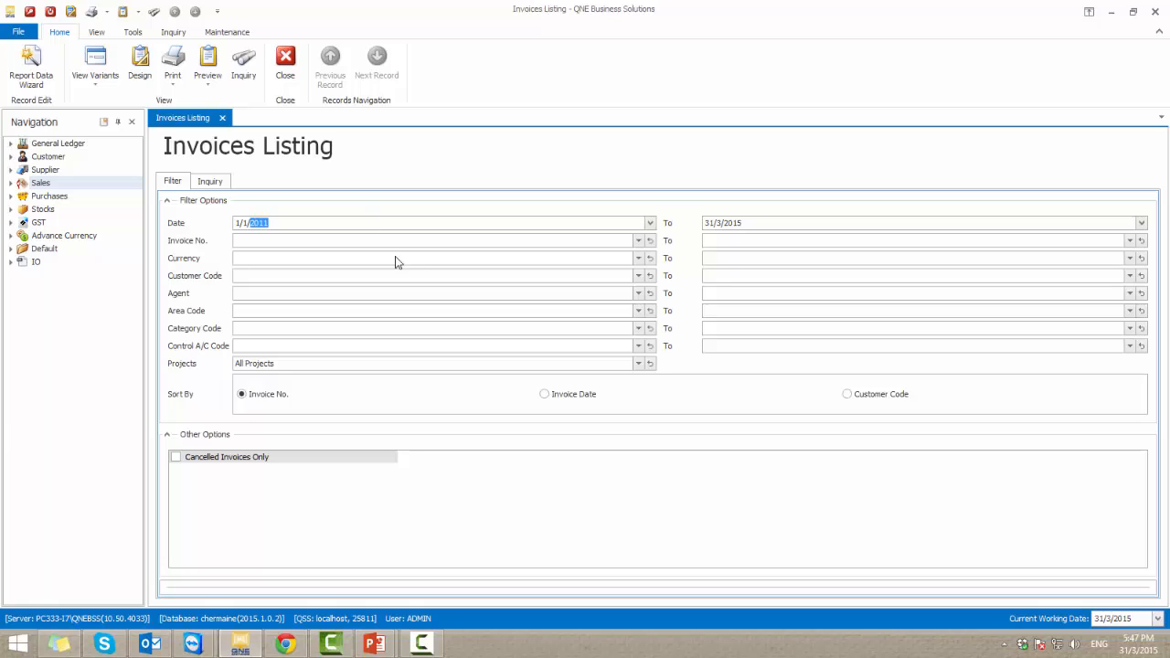
{"action": "mouse_move", "coordinate": [208, 64]}
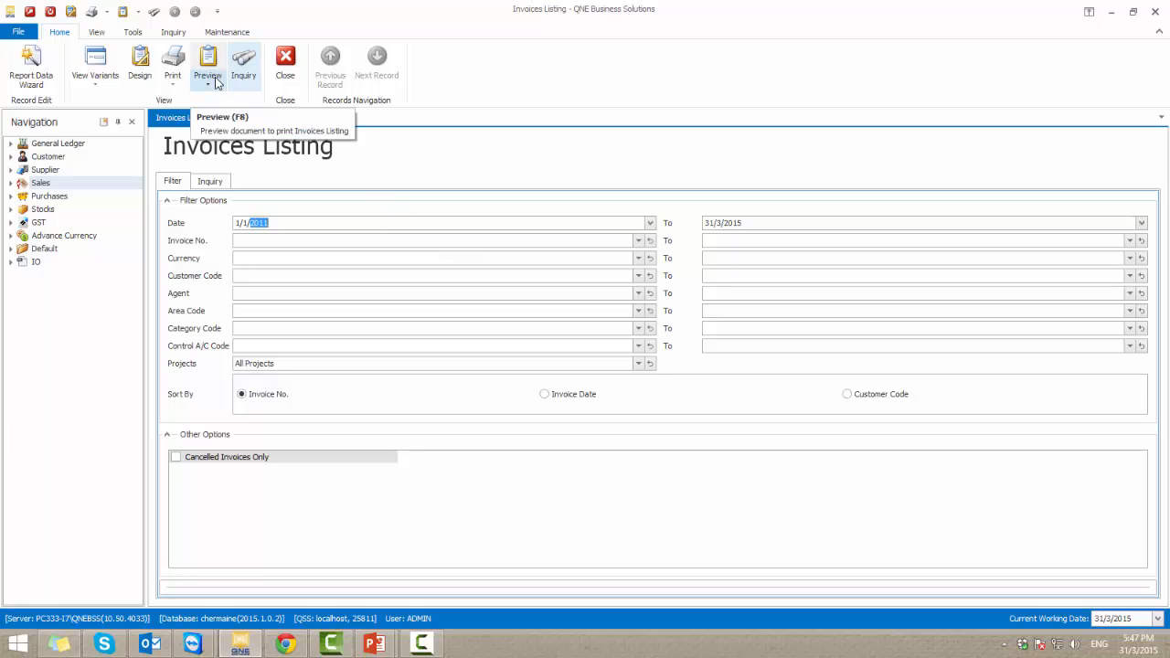
Step: Preview it with the Invoice Listing By Sales Person design
{"action": "left_click", "coordinate": [209, 69]}
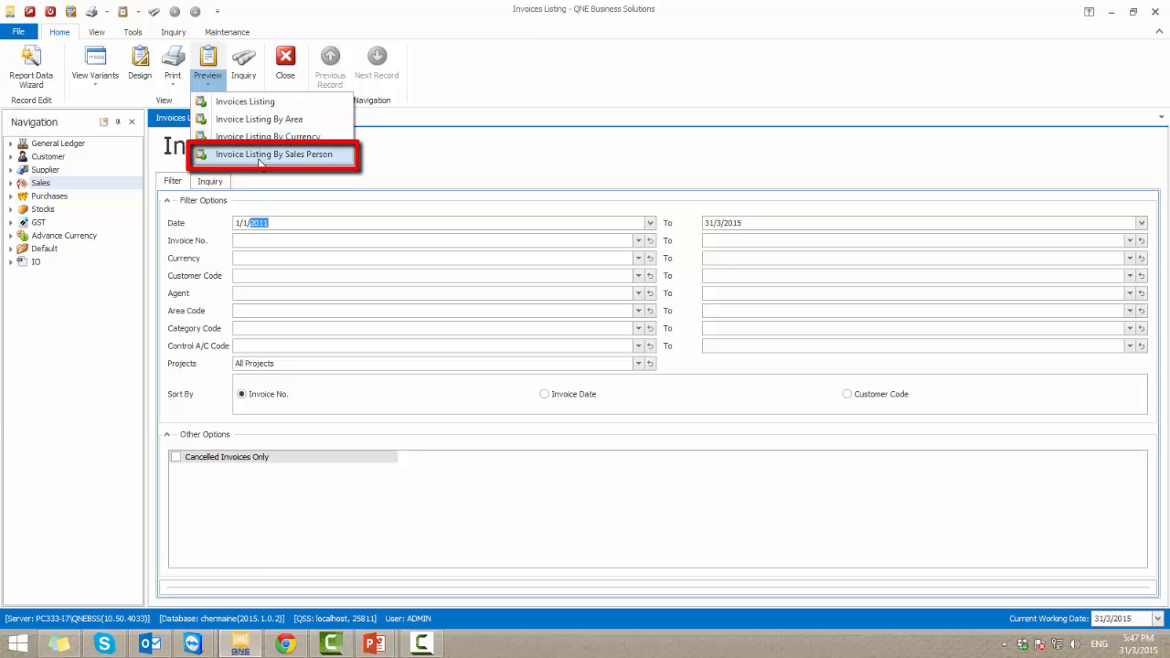
{"action": "left_click", "coordinate": [272, 153]}
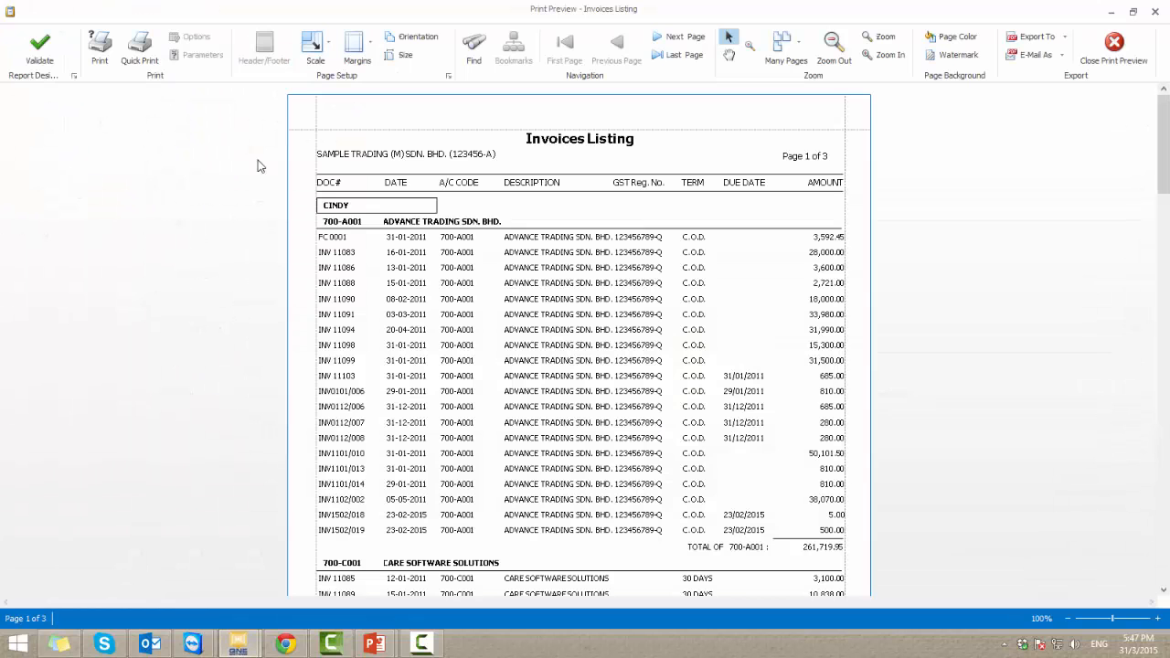